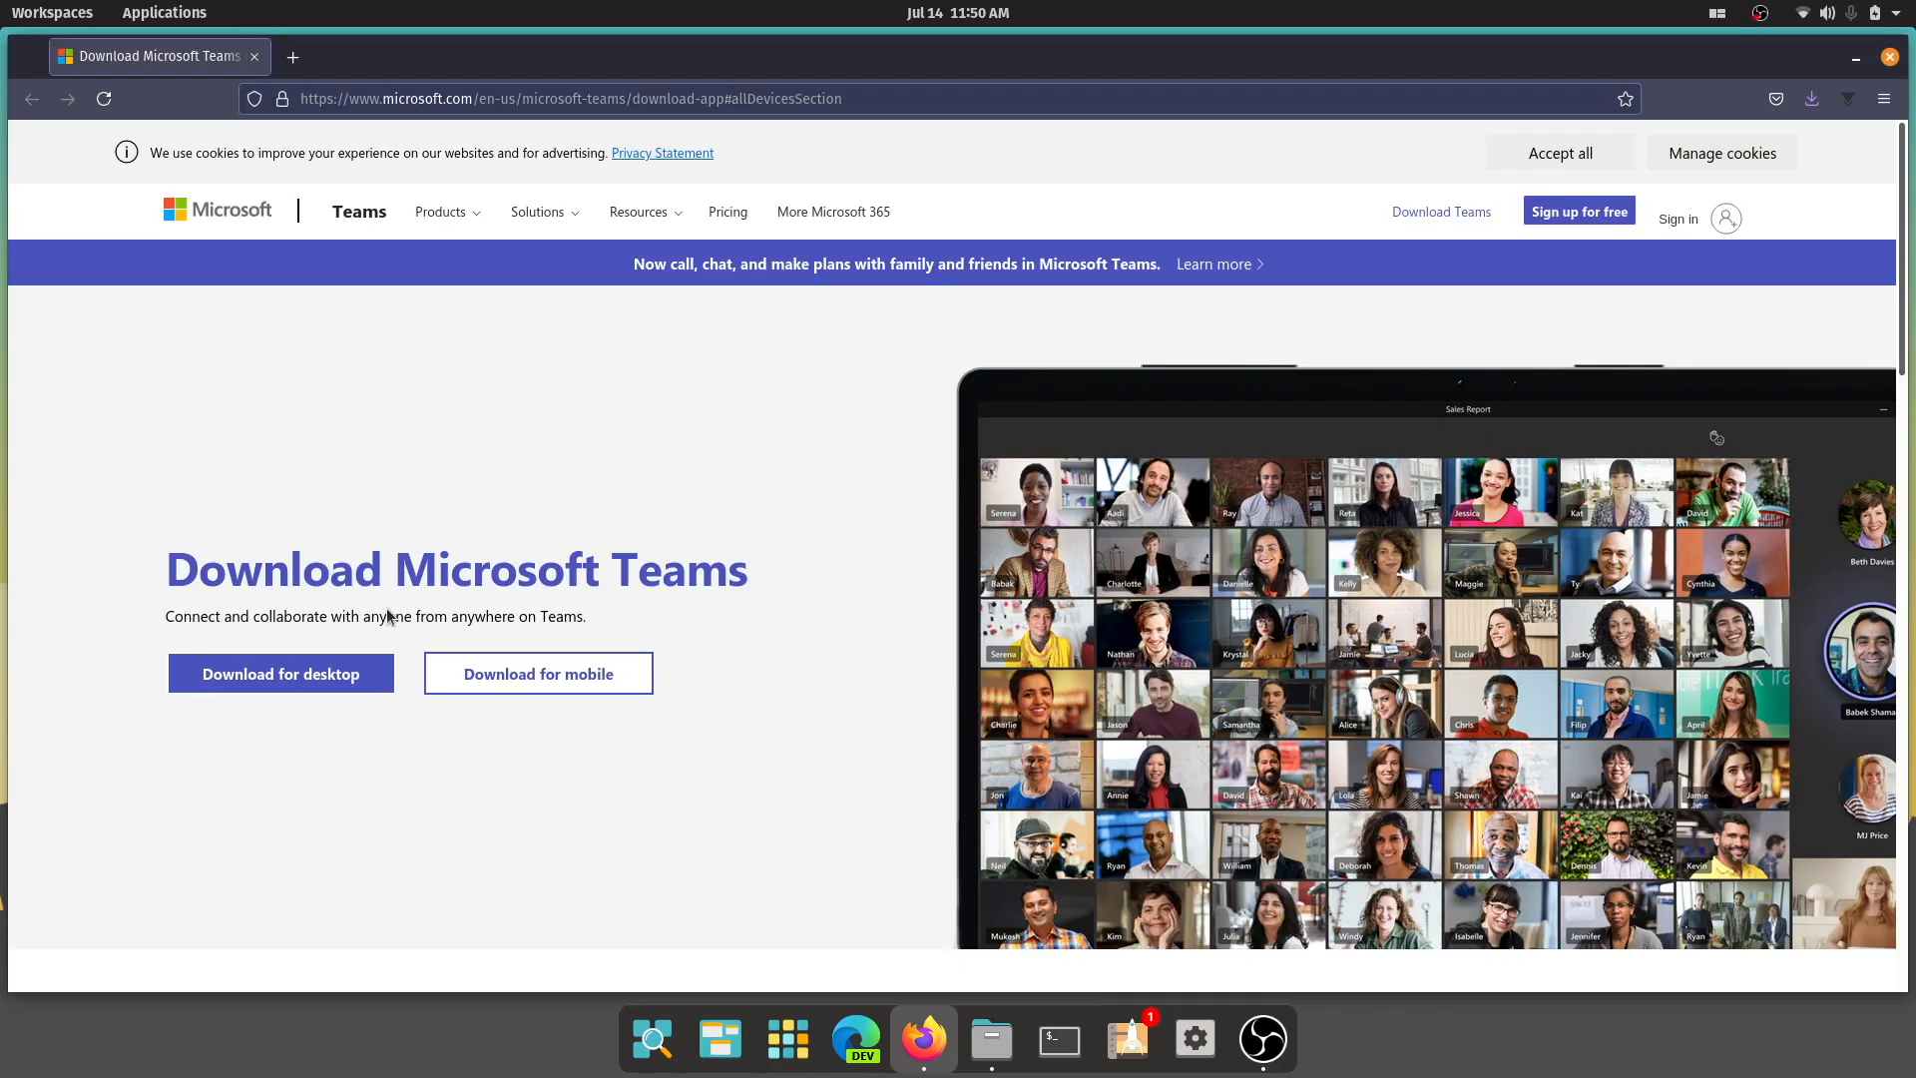
# Jump to the Teams desktop downloads showing the Linux DEB and RPM 64-bit packages
pyautogui.click(280, 673)
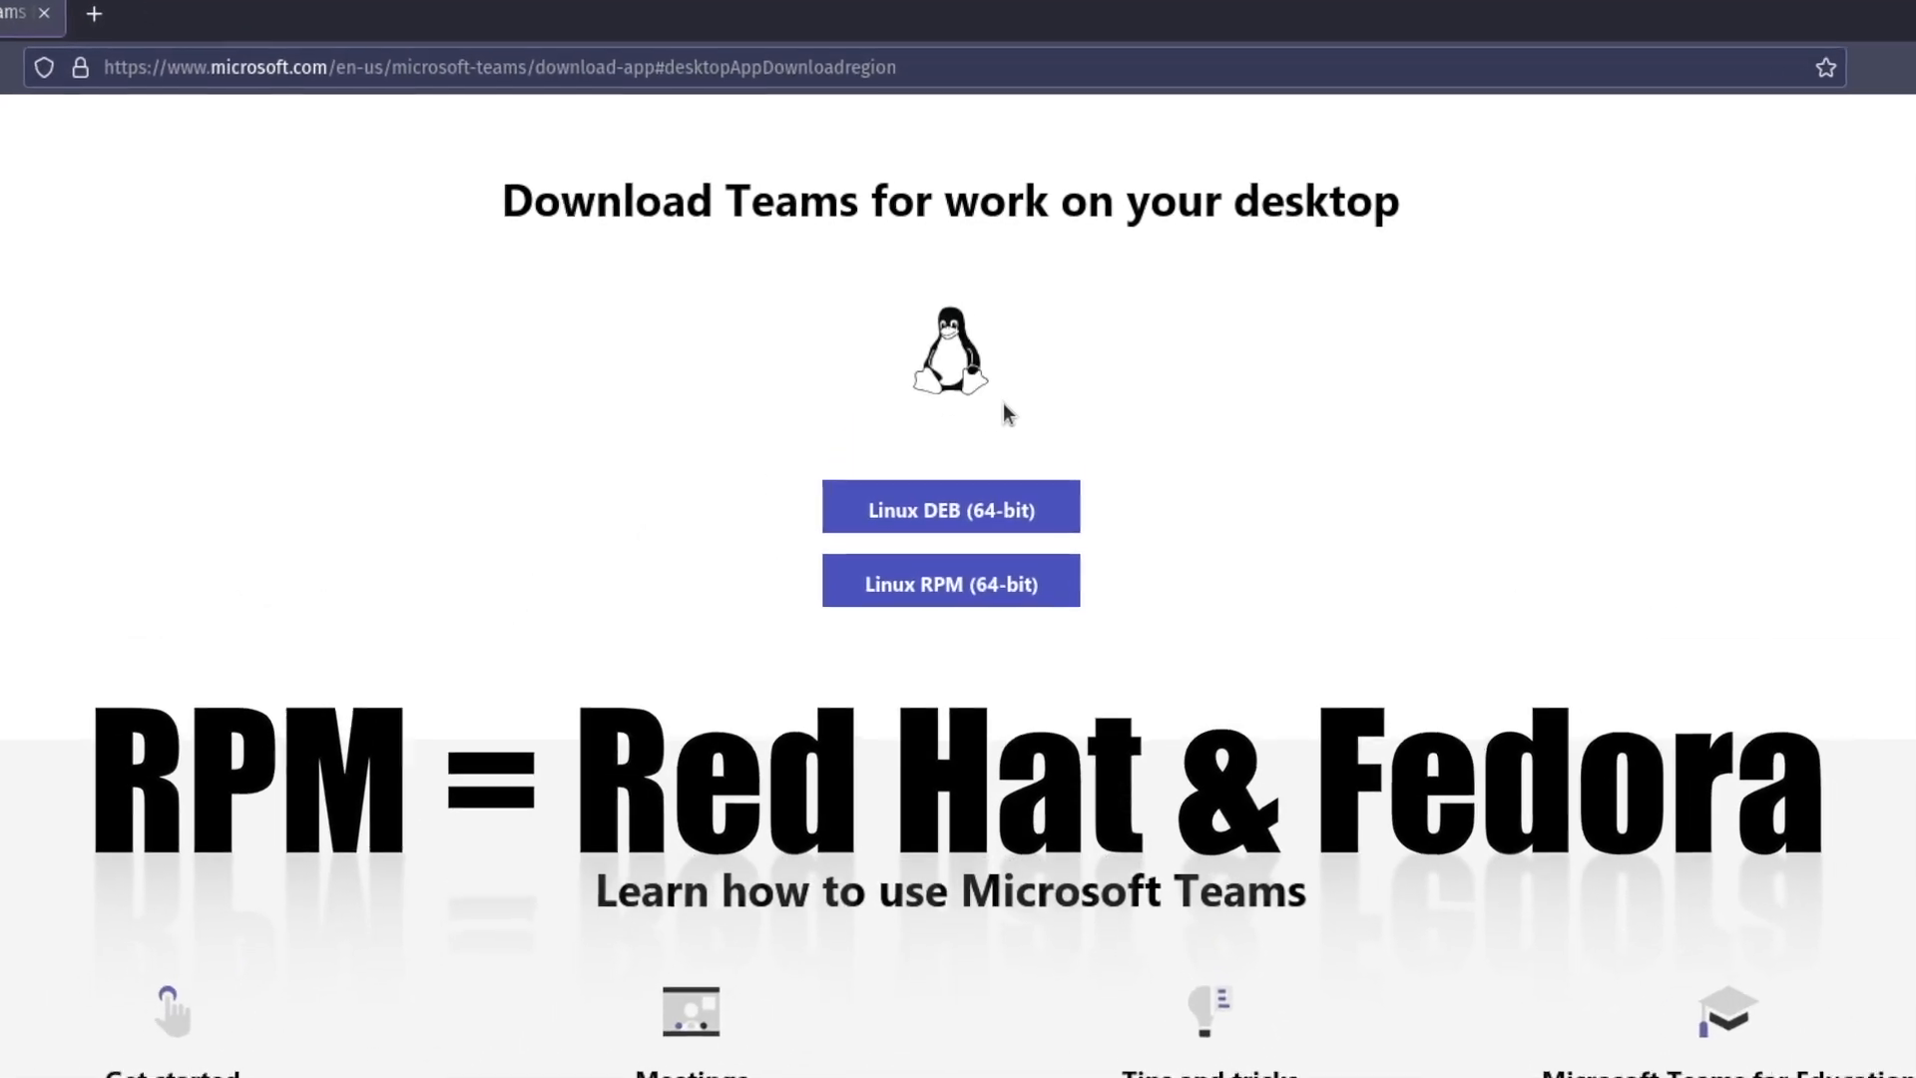
pyautogui.scroll(-3)
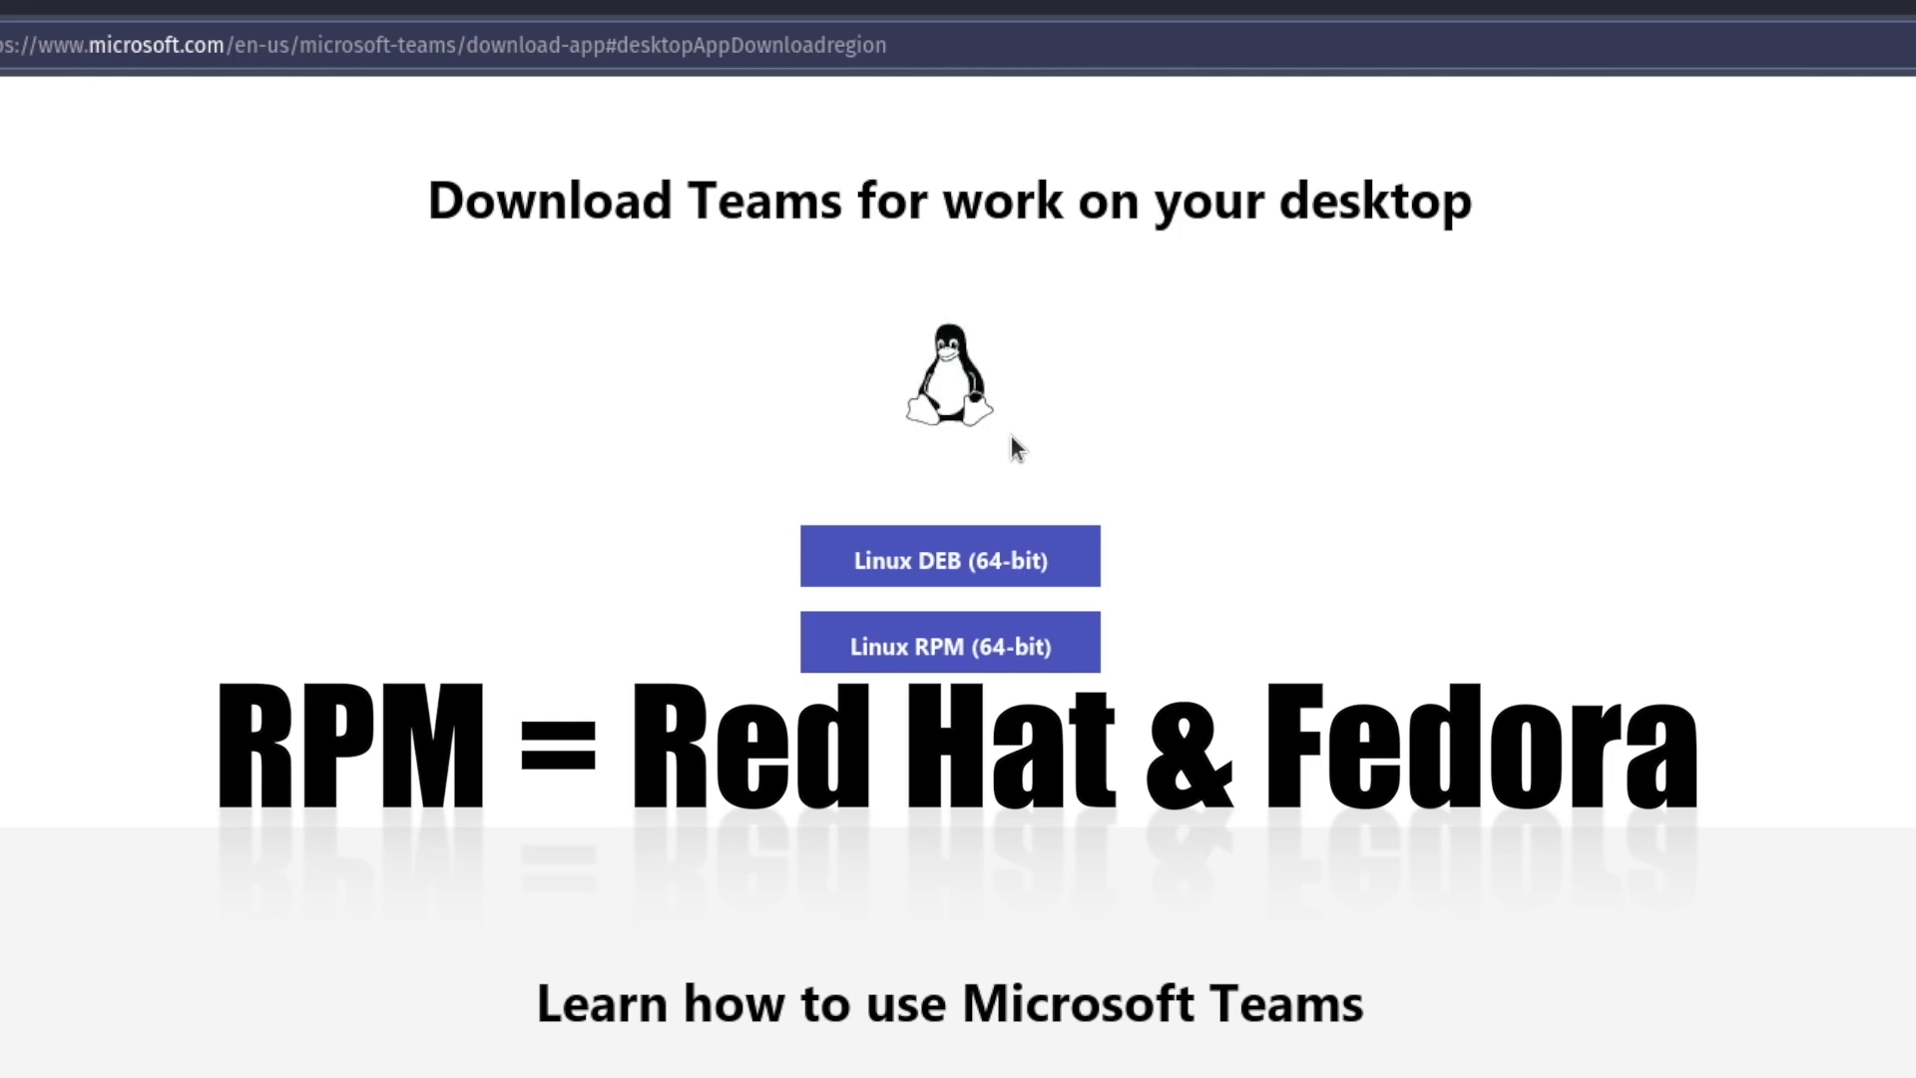
pyautogui.click(948, 557)
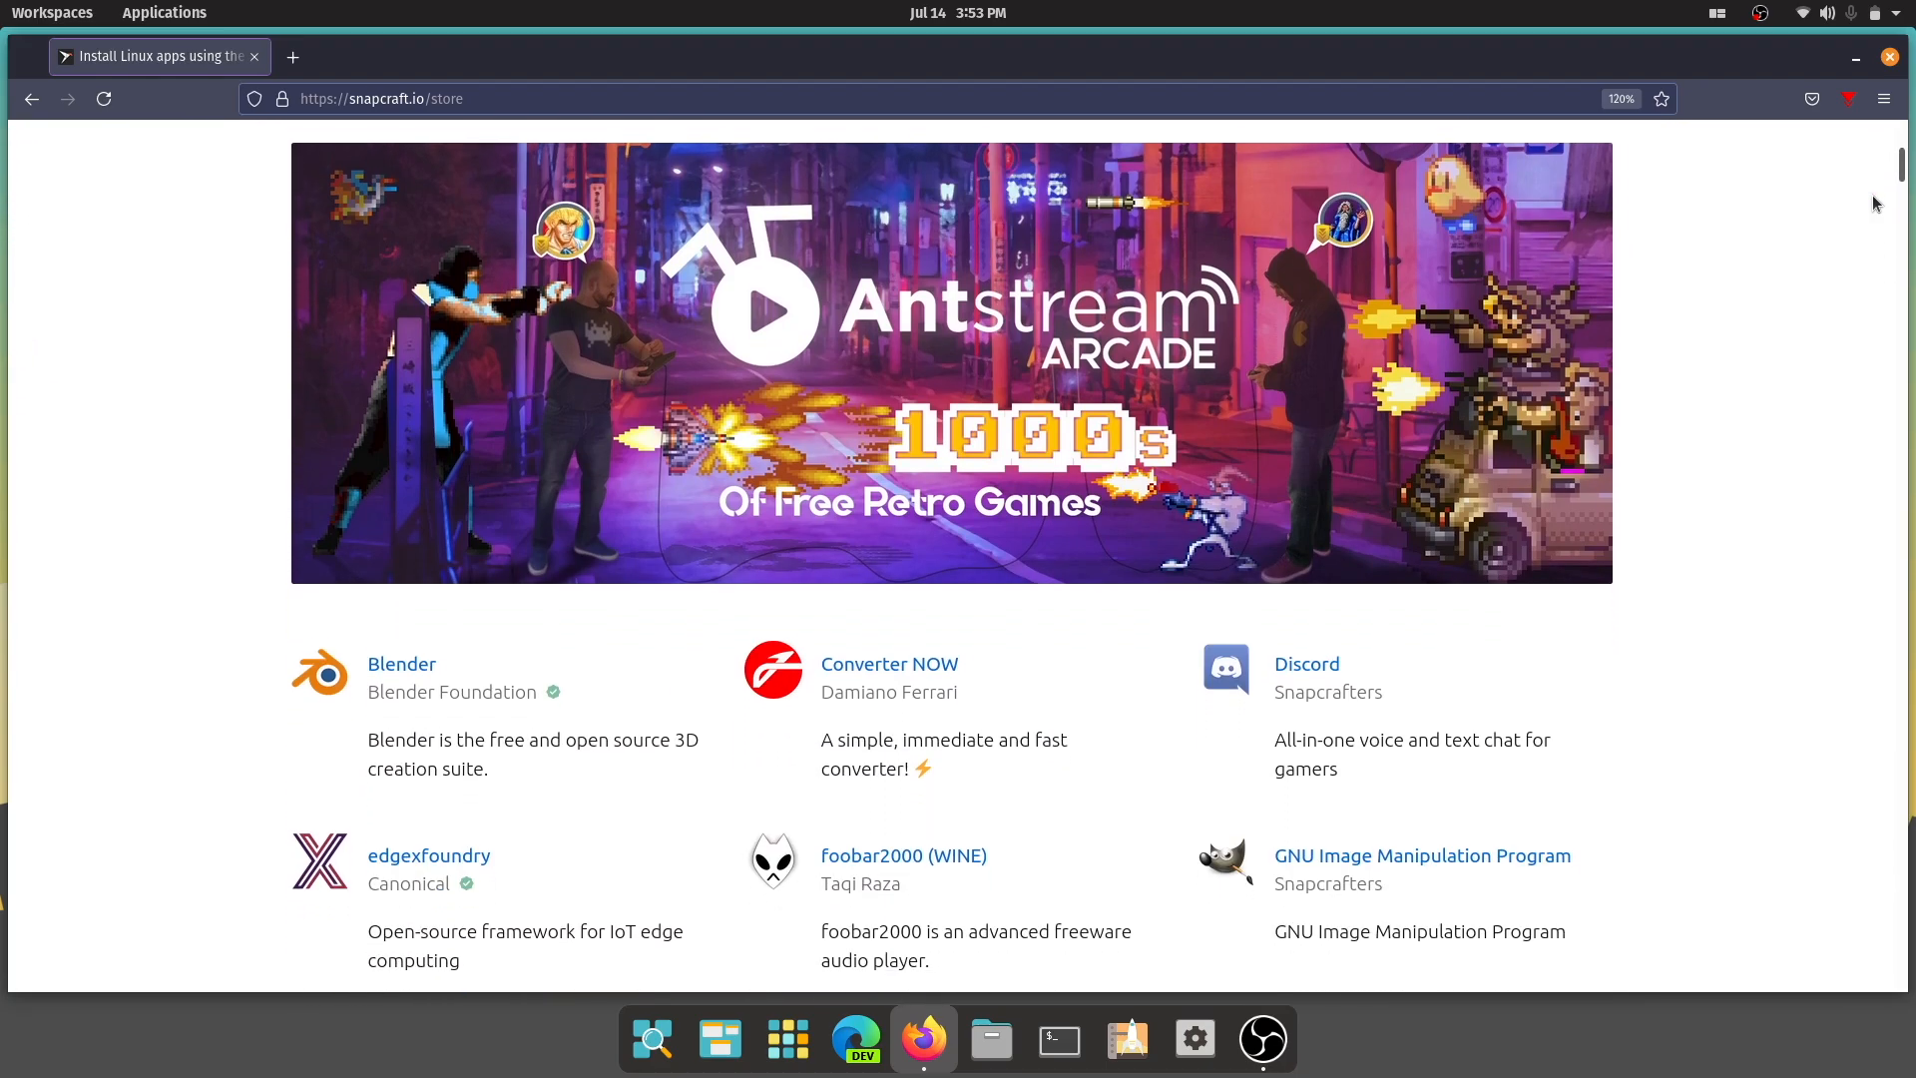
# Scroll through the Snap Store's featured apps past the Development and Games sections
pyautogui.scroll(-3)
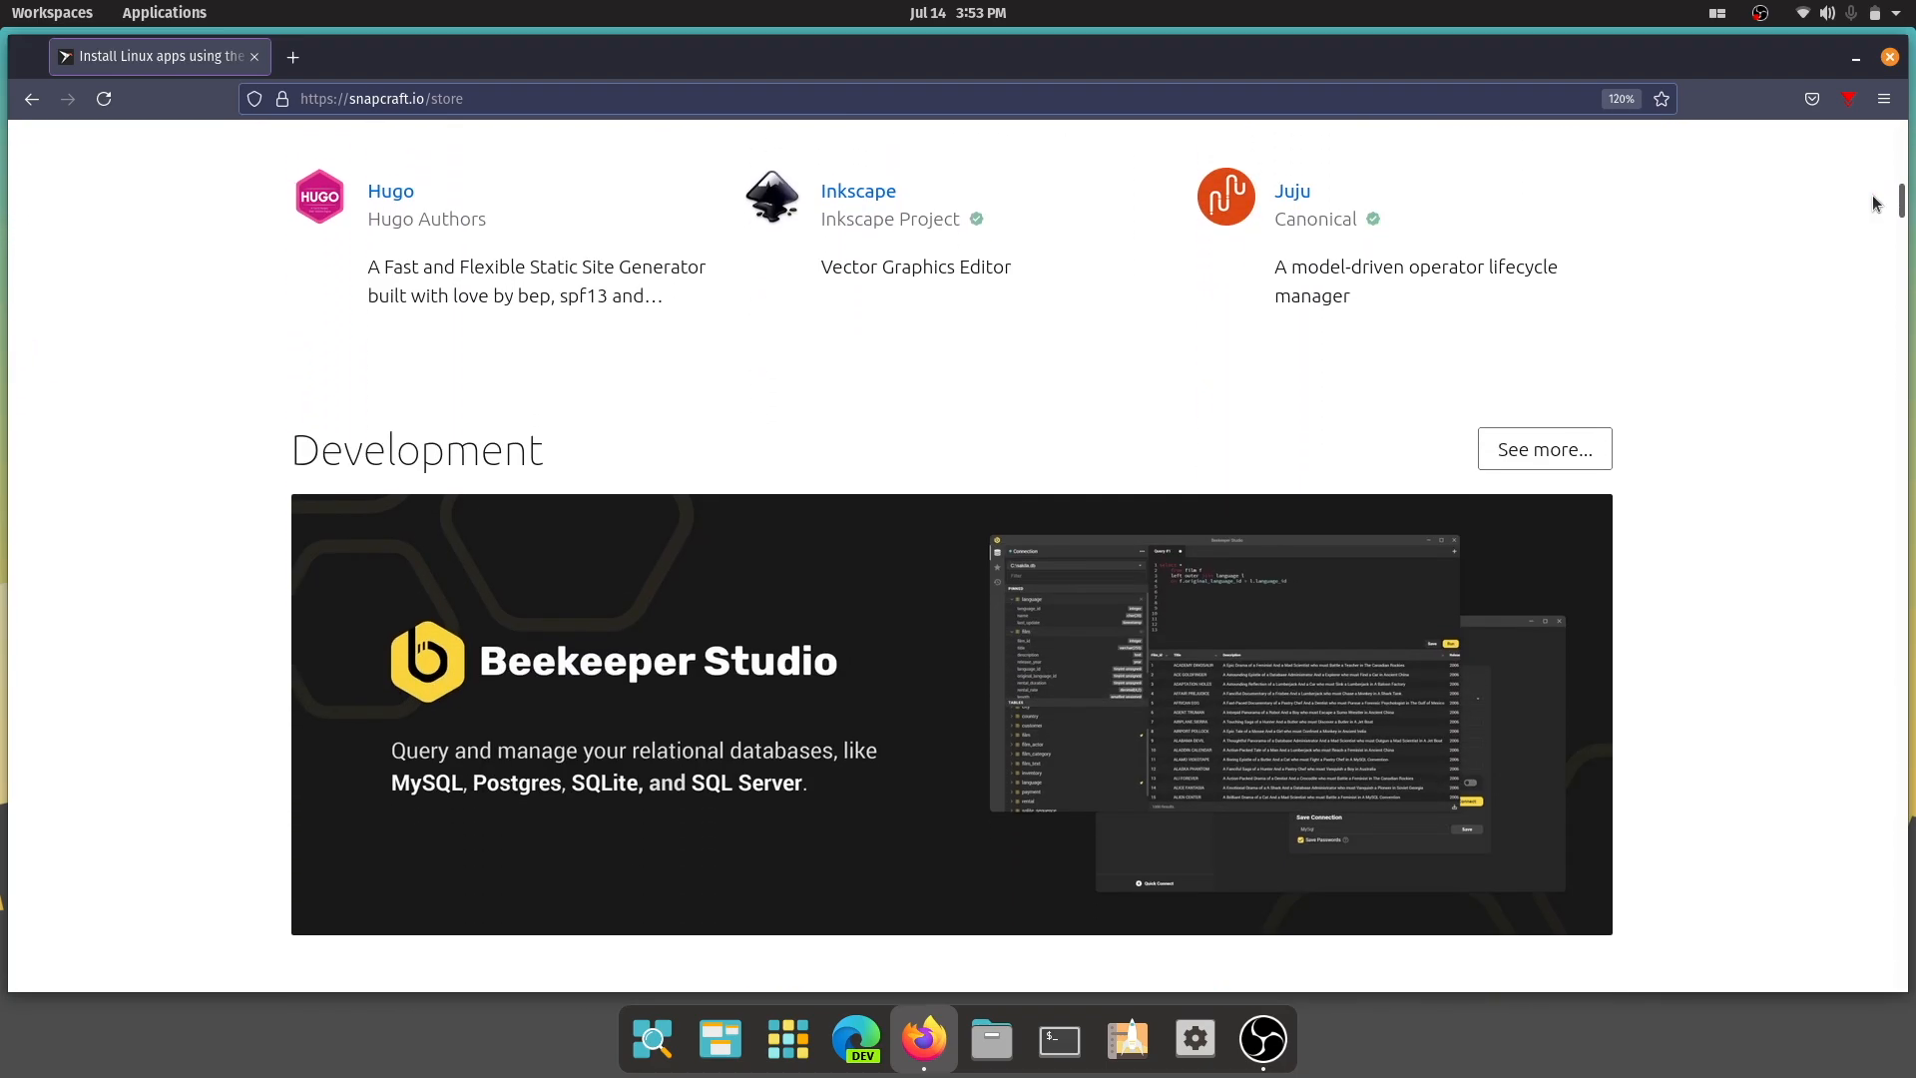
pyautogui.scroll(-3)
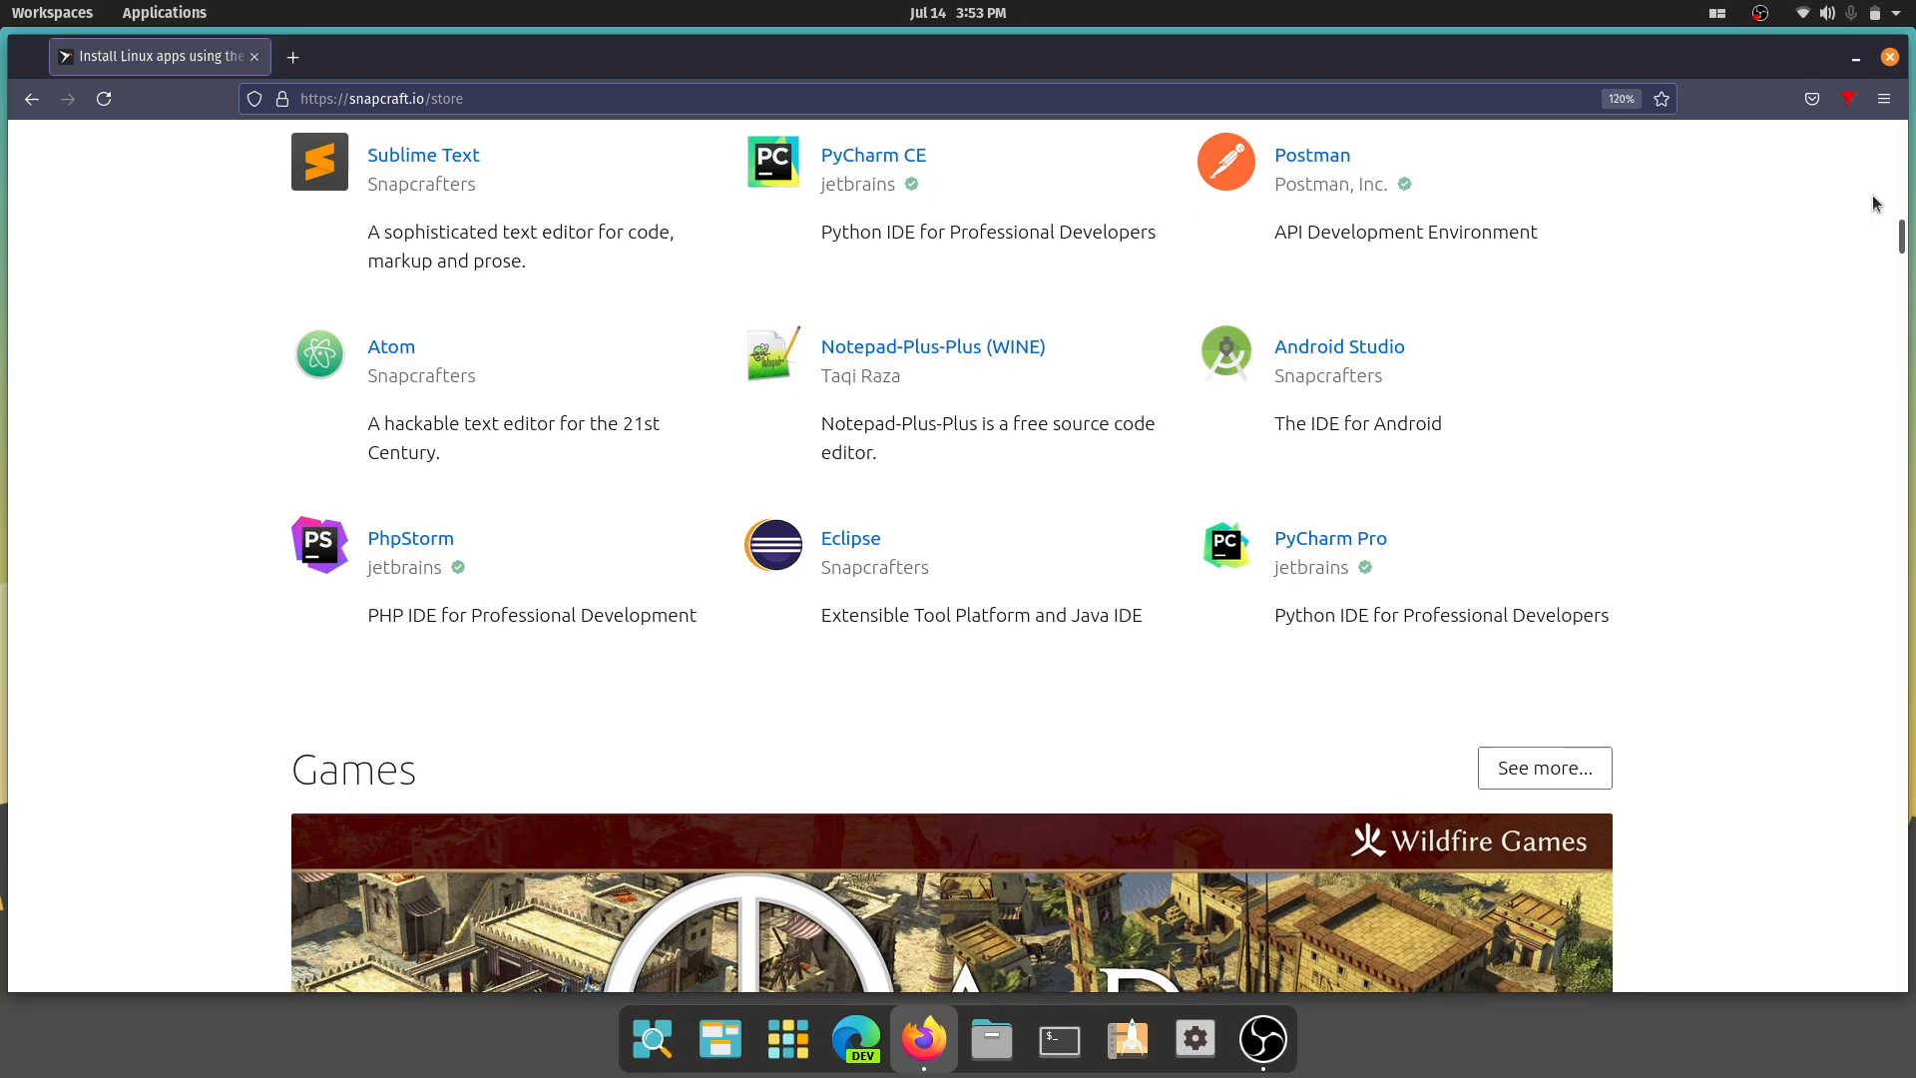
pyautogui.scroll(-3)
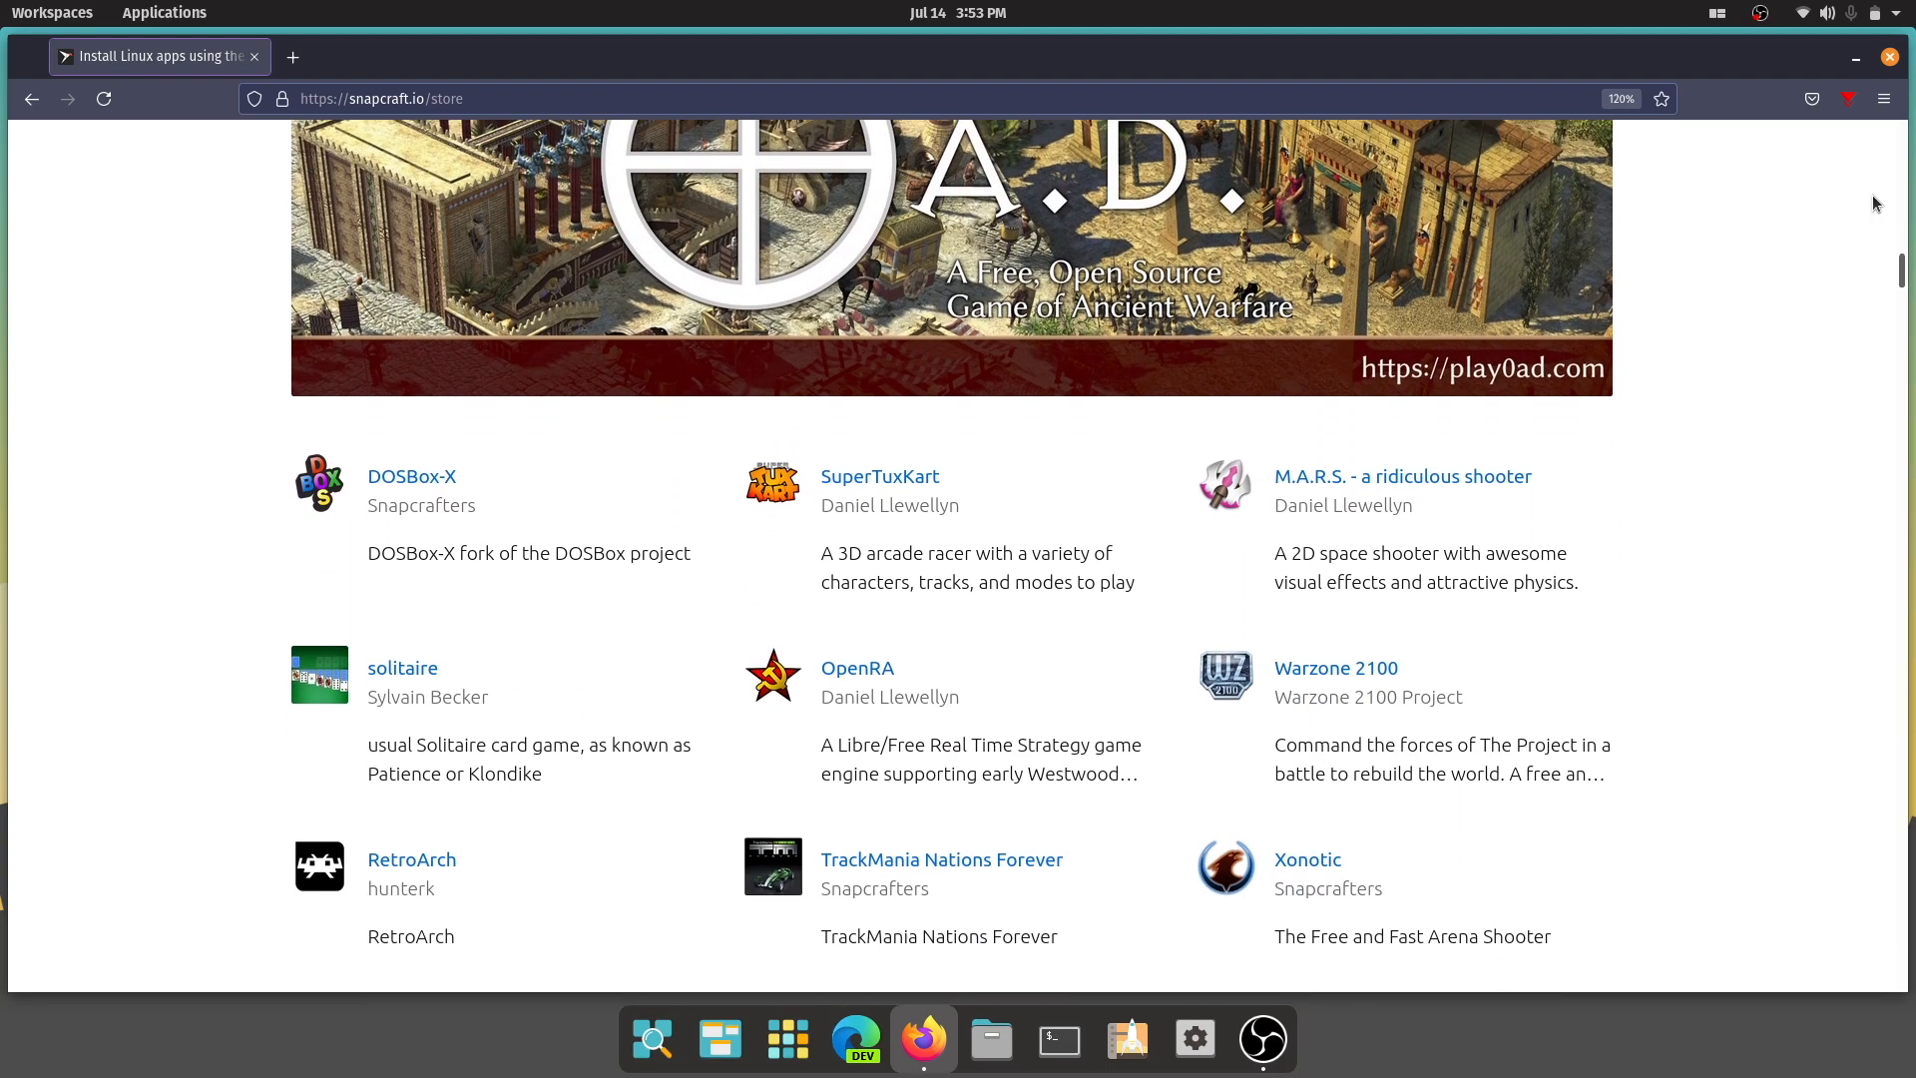
pyautogui.scroll(-3)
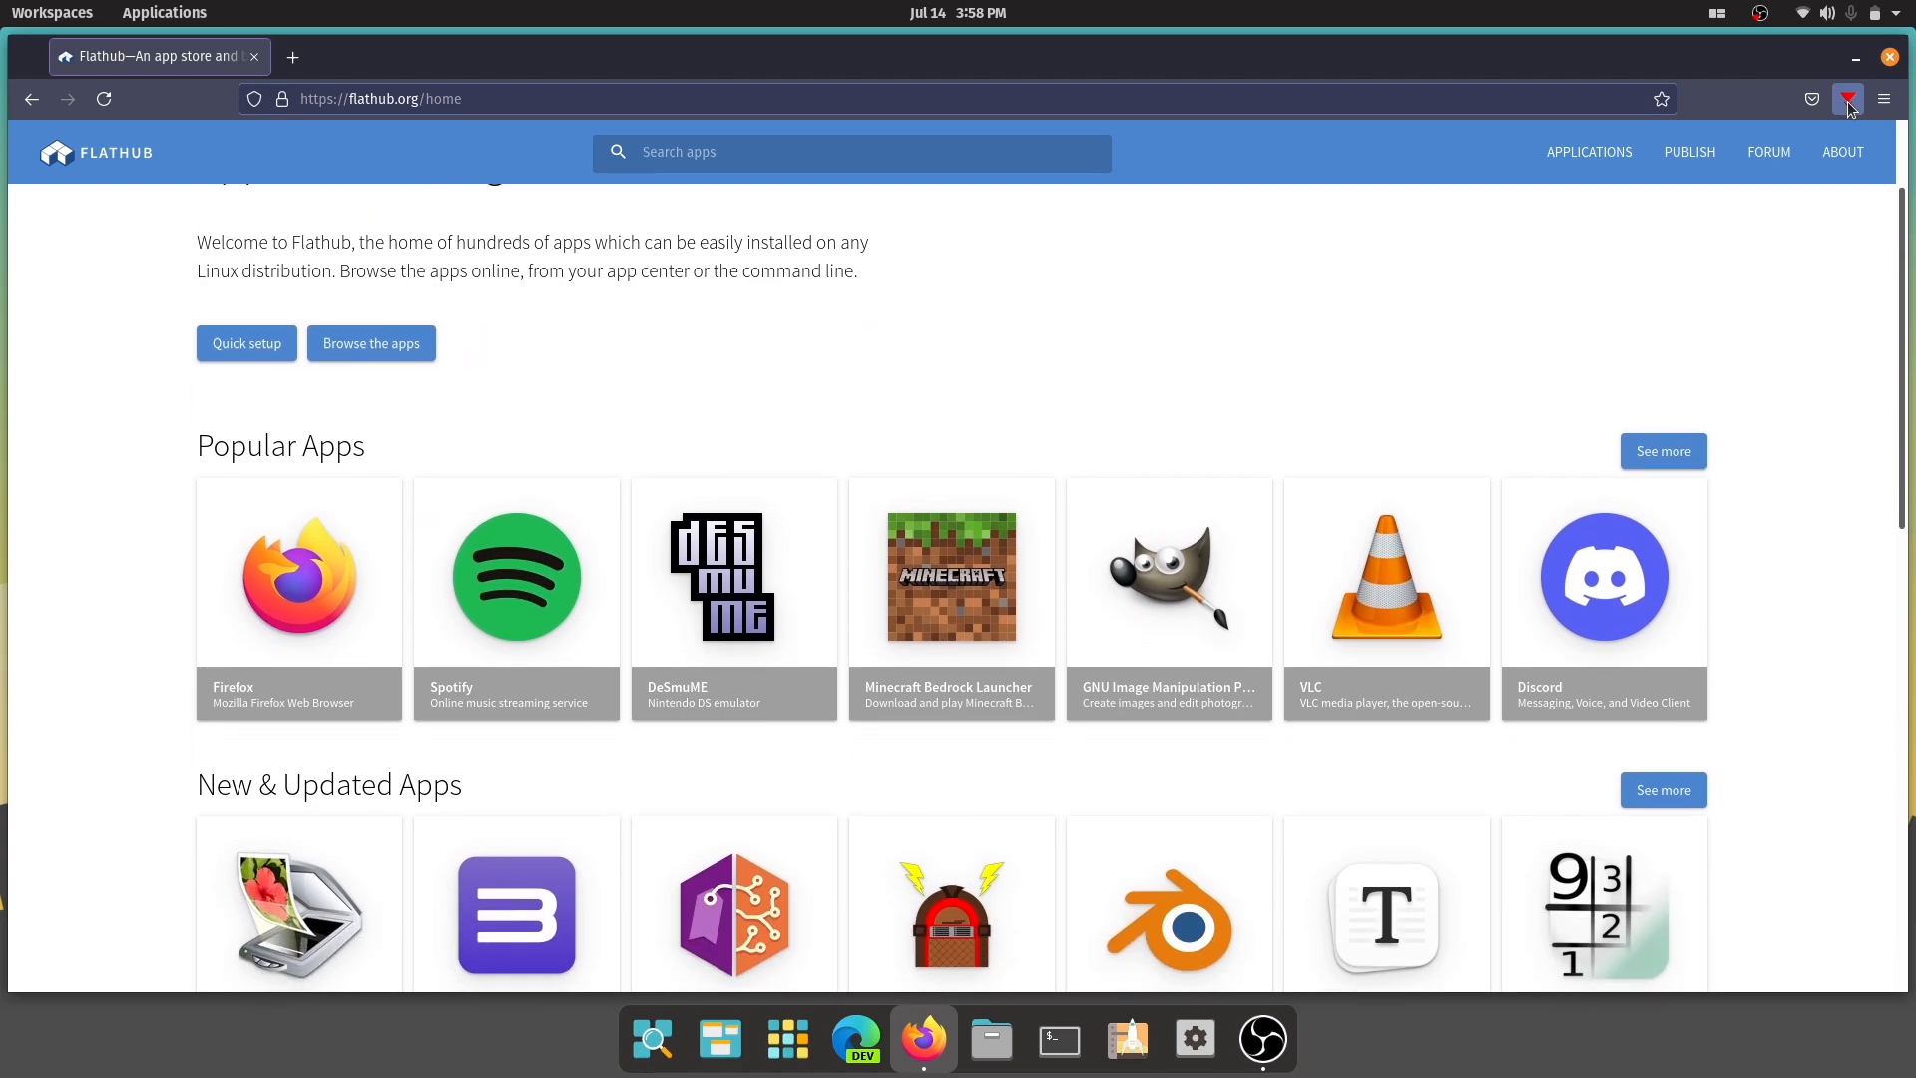
# Scroll through Flathub's Popular Apps, New & Updated Apps and Editor's Choice rows
pyautogui.scroll(-3)
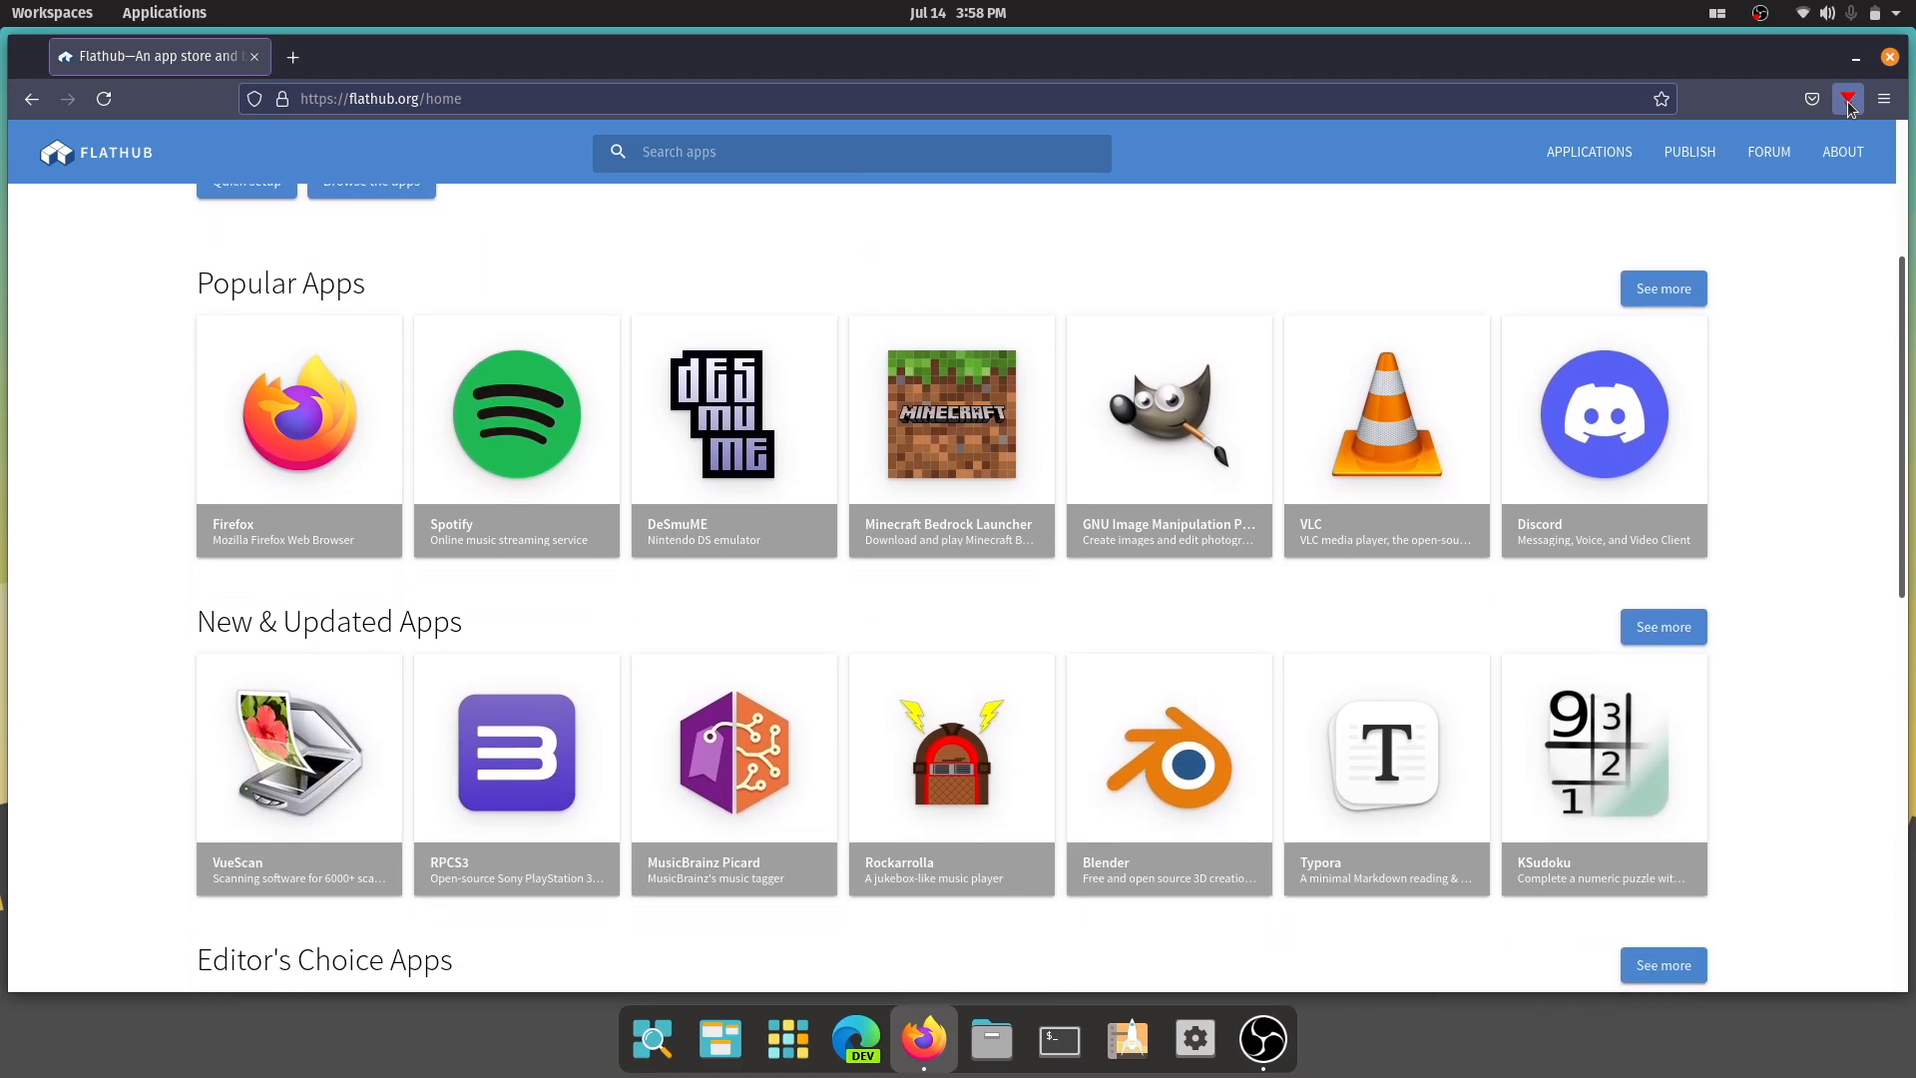
pyautogui.scroll(-3)
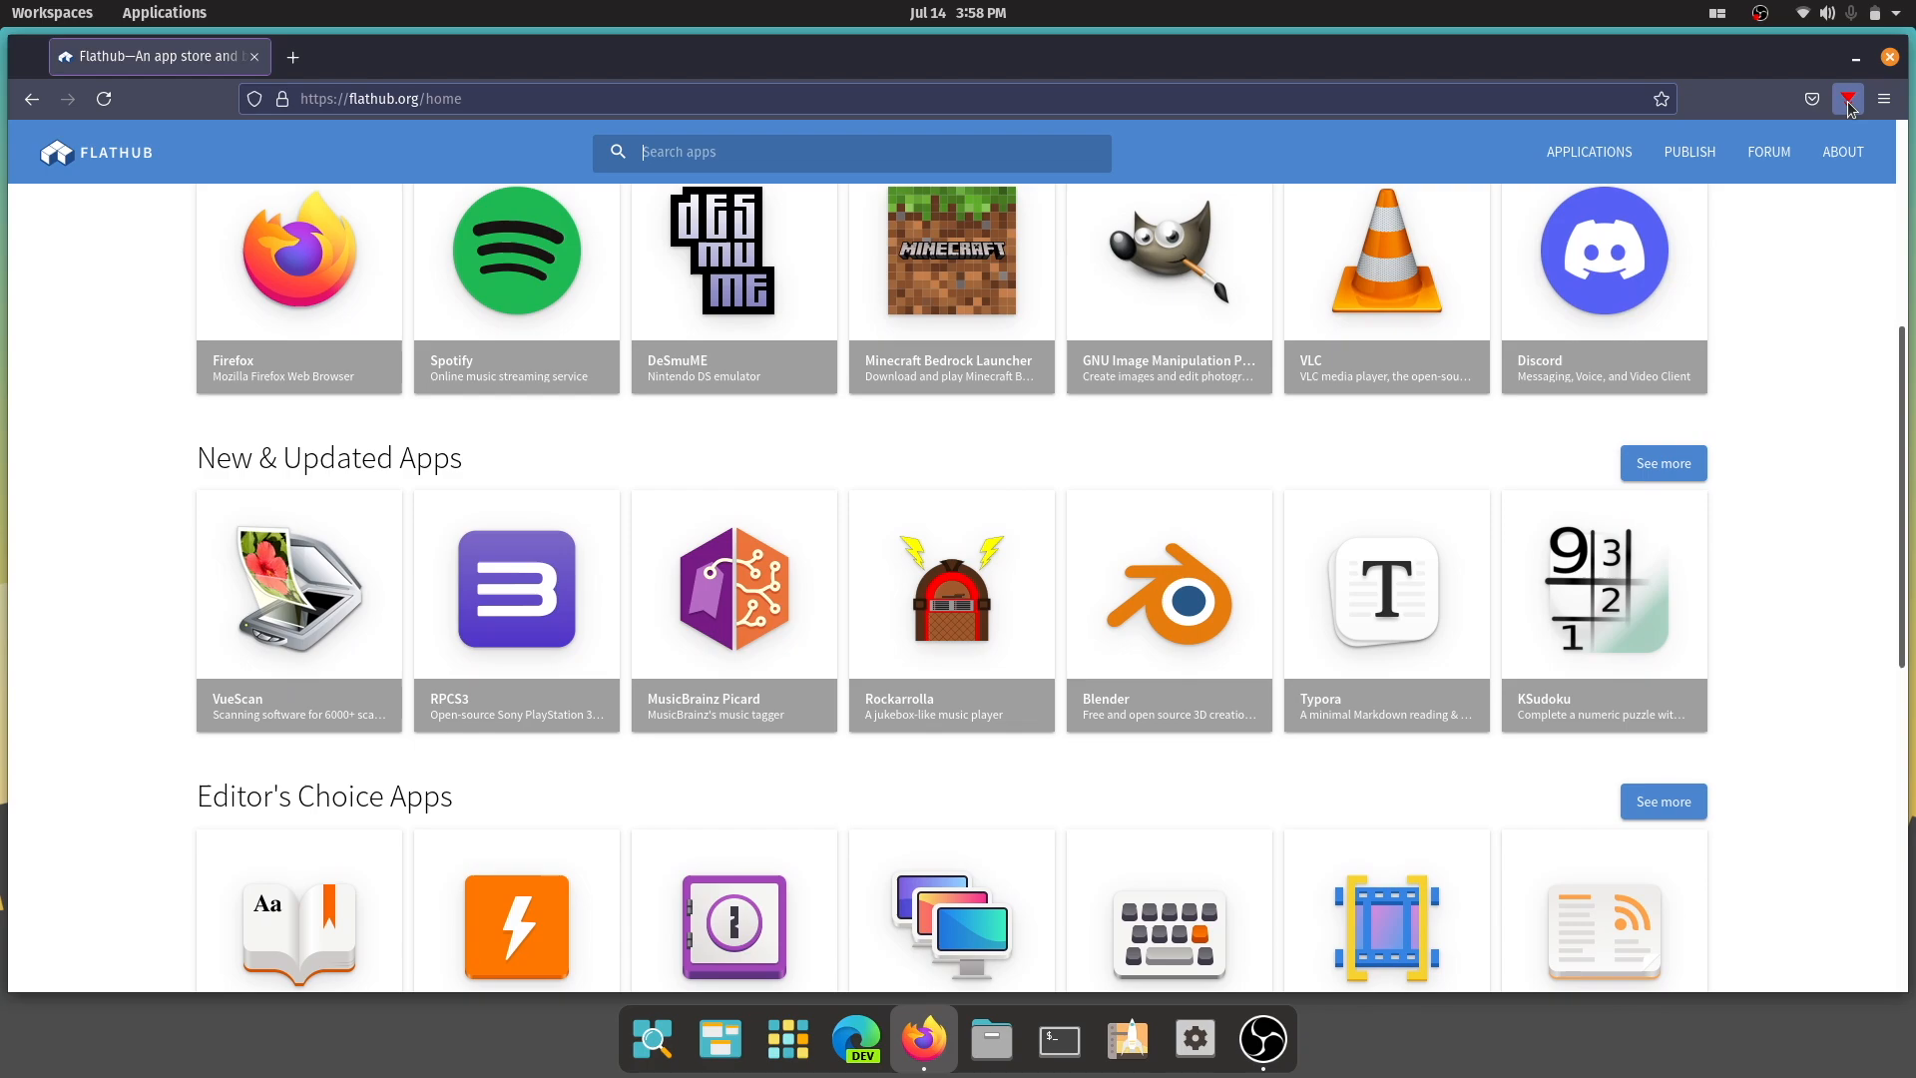
pyautogui.scroll(-3)
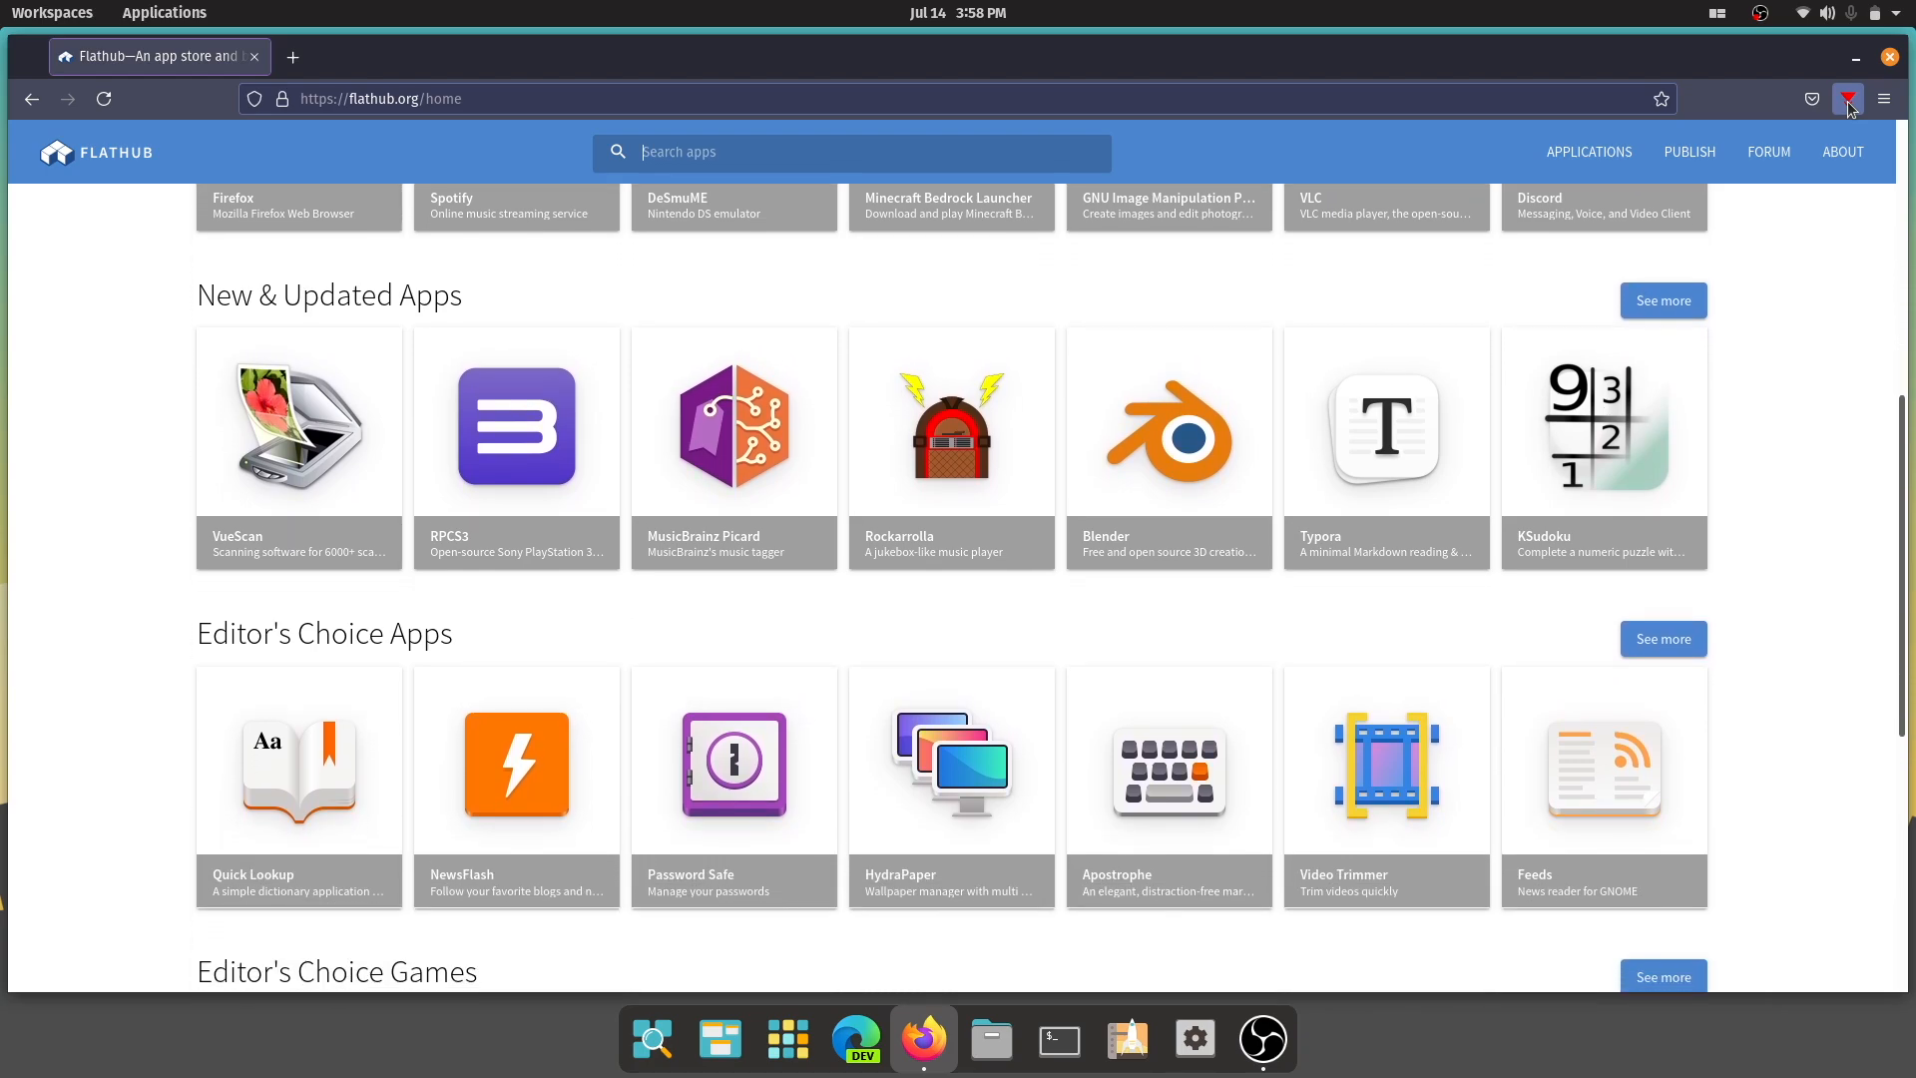
pyautogui.scroll(-3)
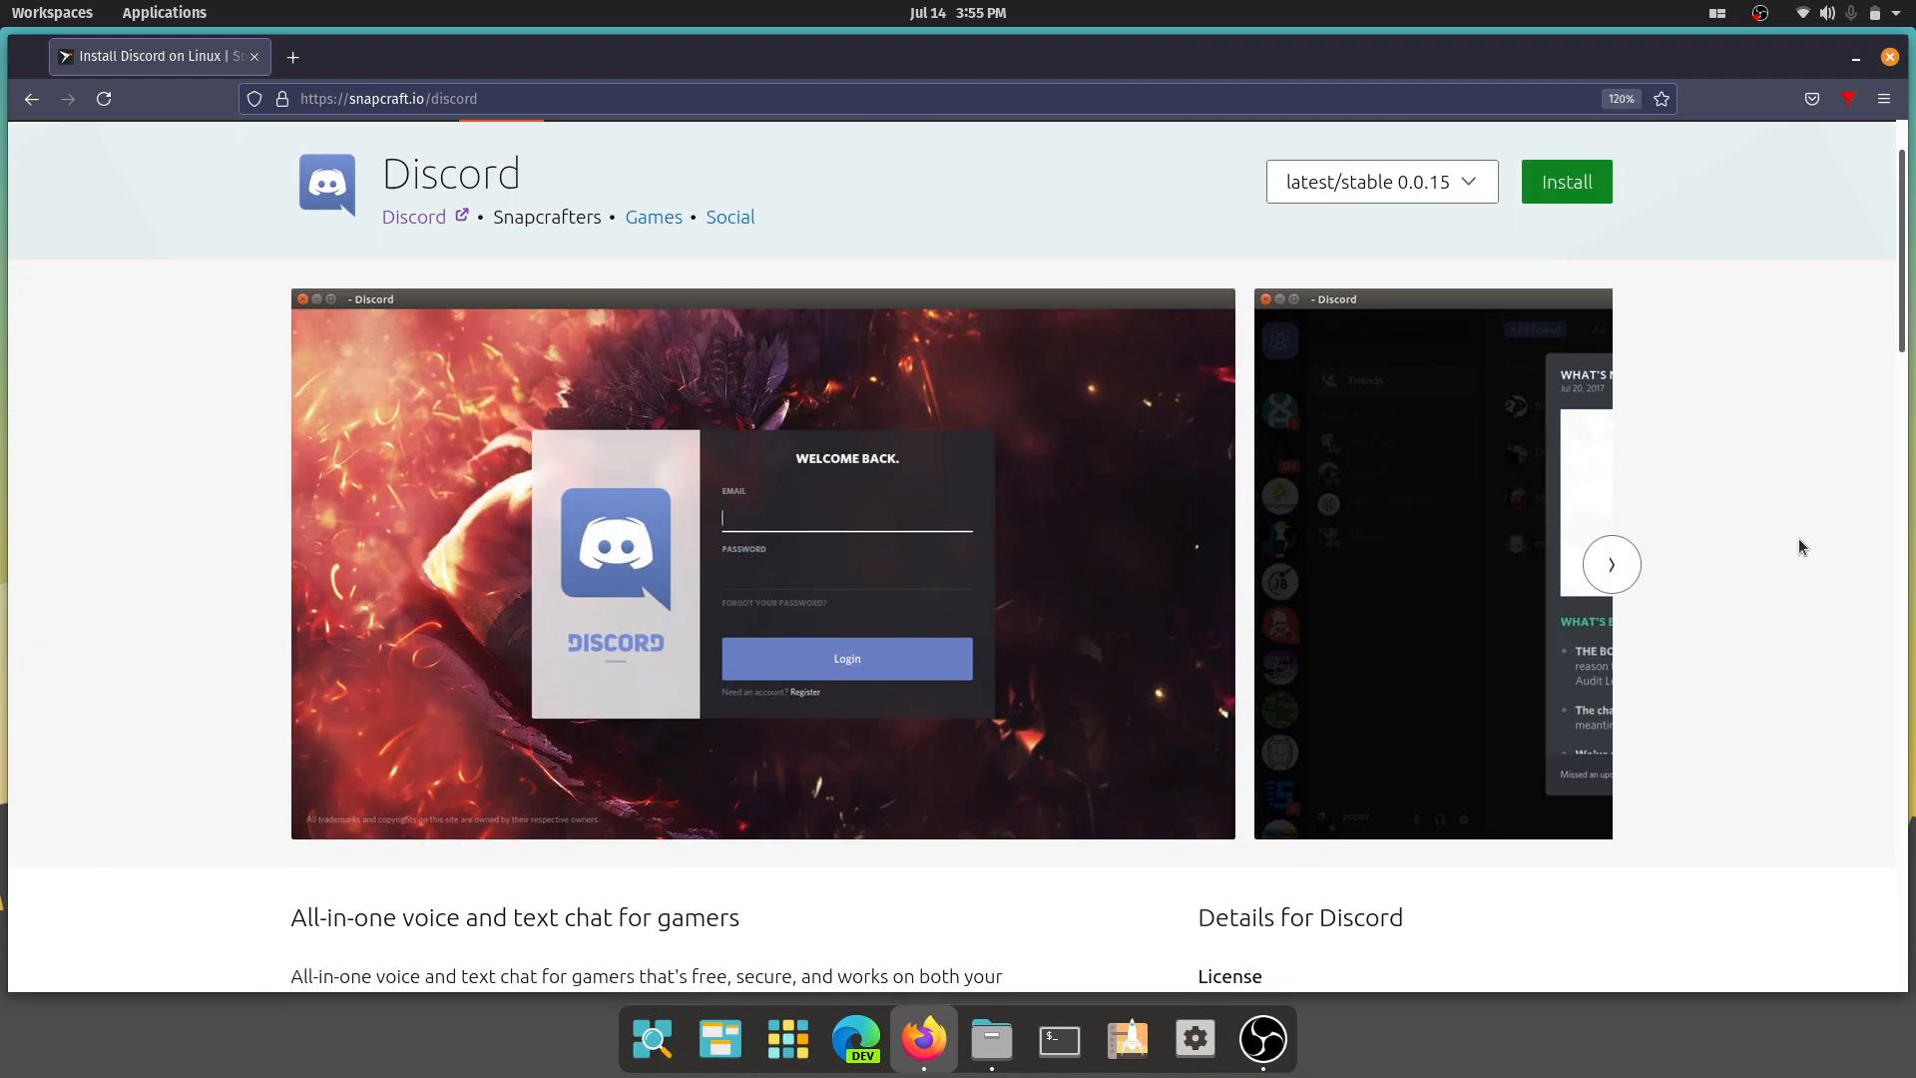
# Scroll the Discord snap page down to the 'Install Discord on your Linux distribution' list
pyautogui.scroll(-3)
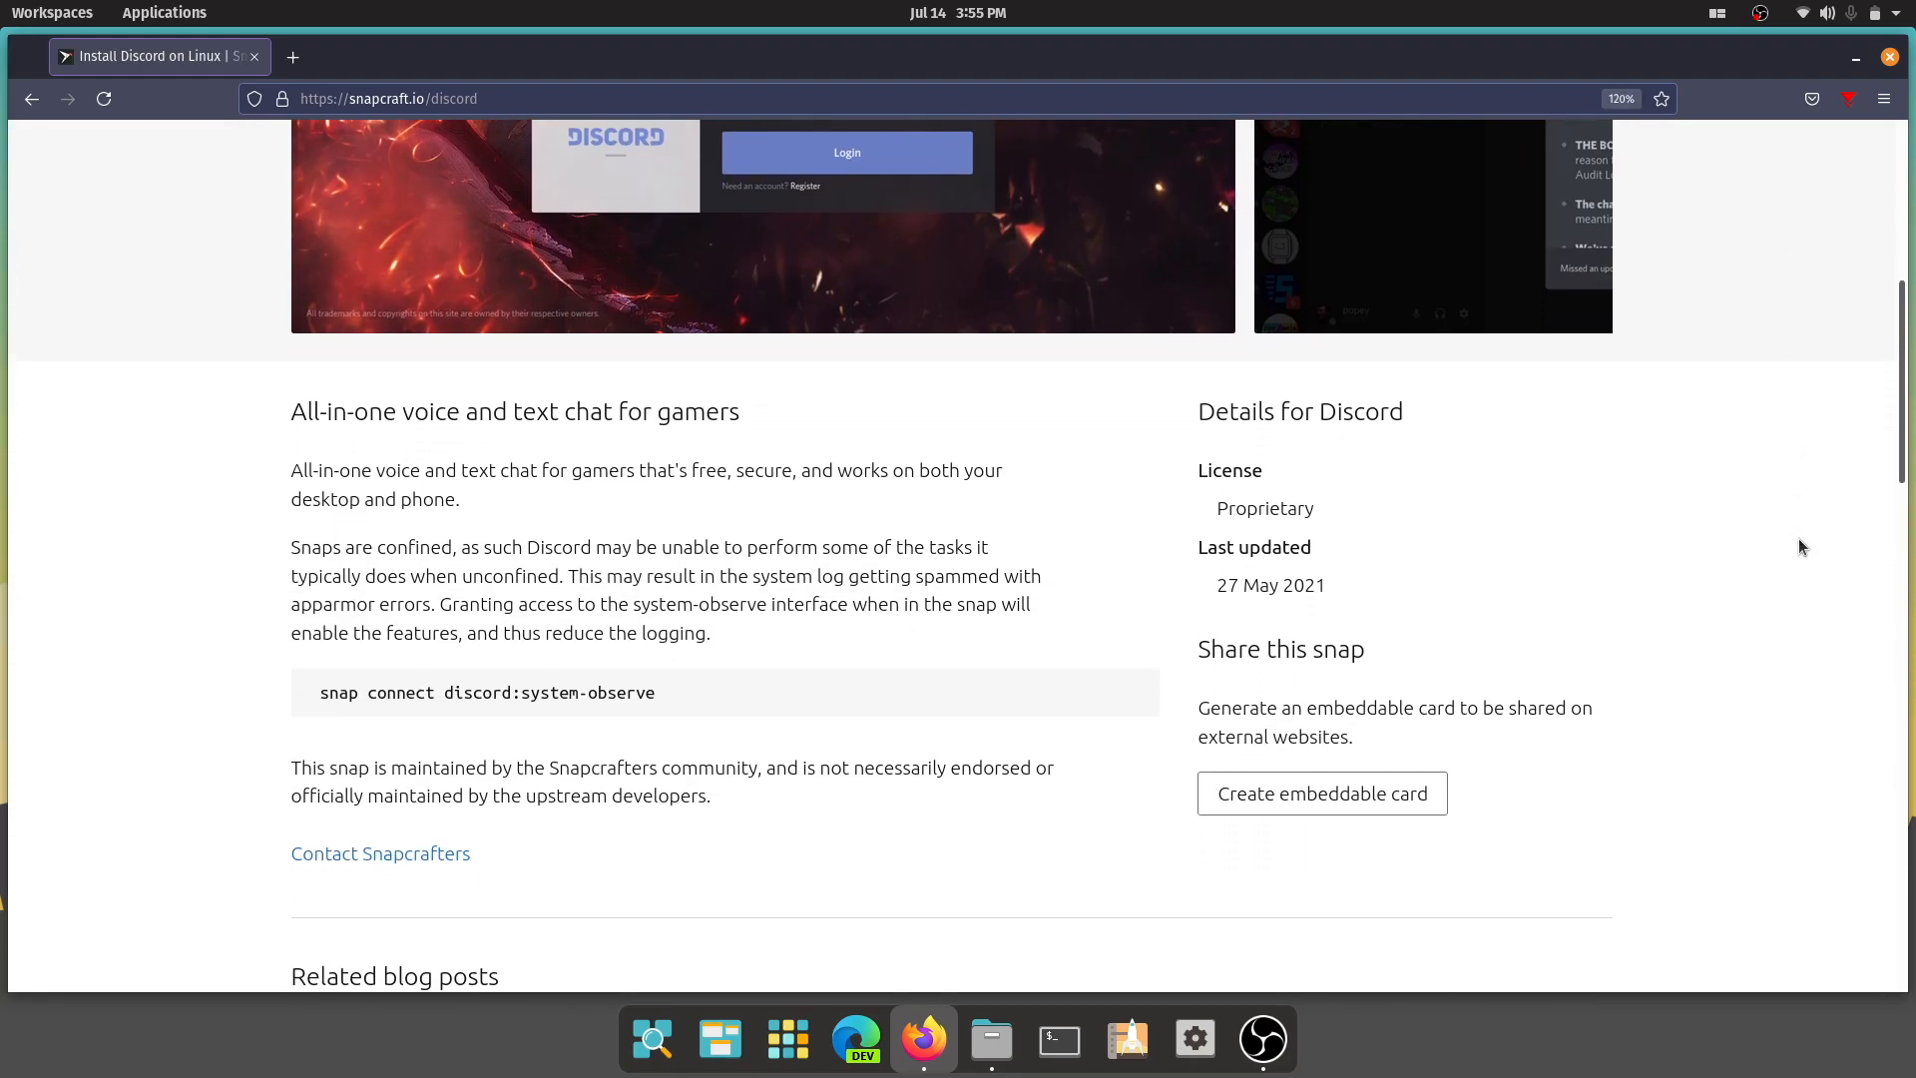
pyautogui.scroll(-3)
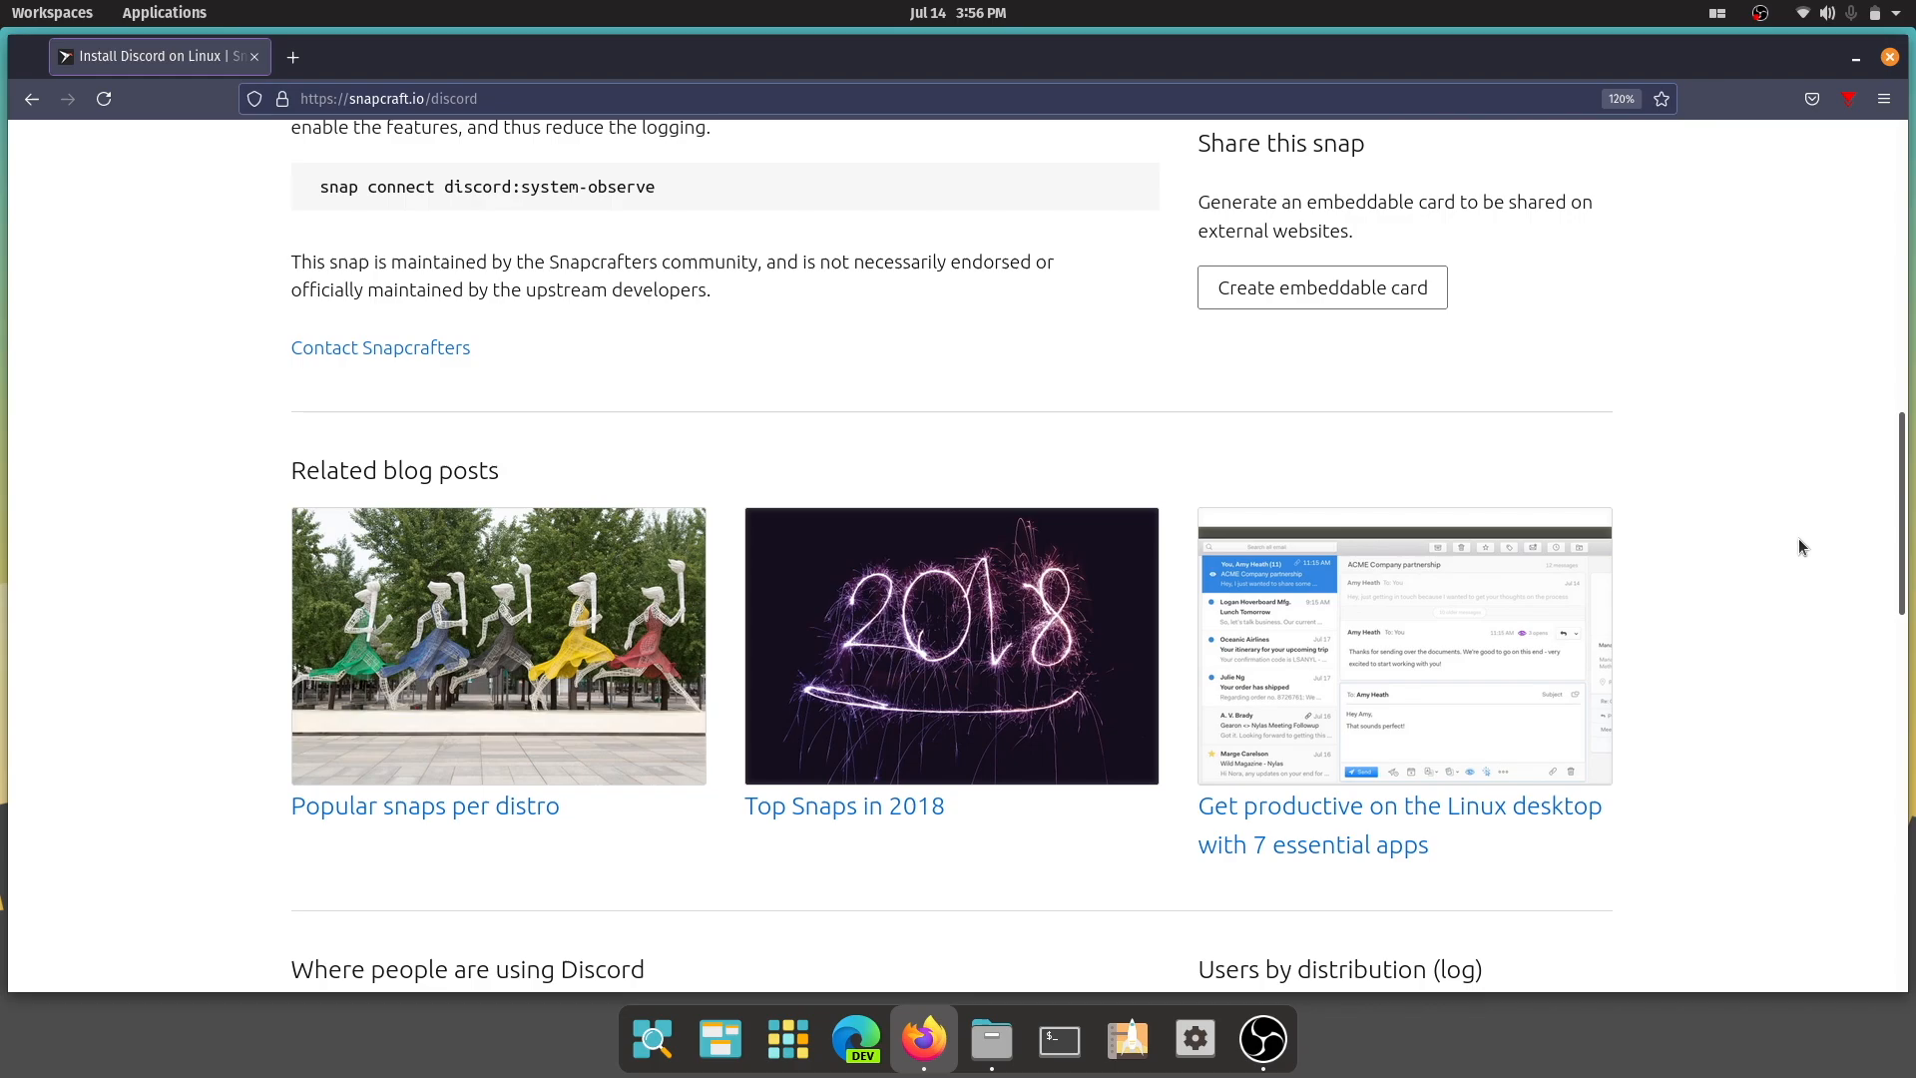
pyautogui.scroll(-3)
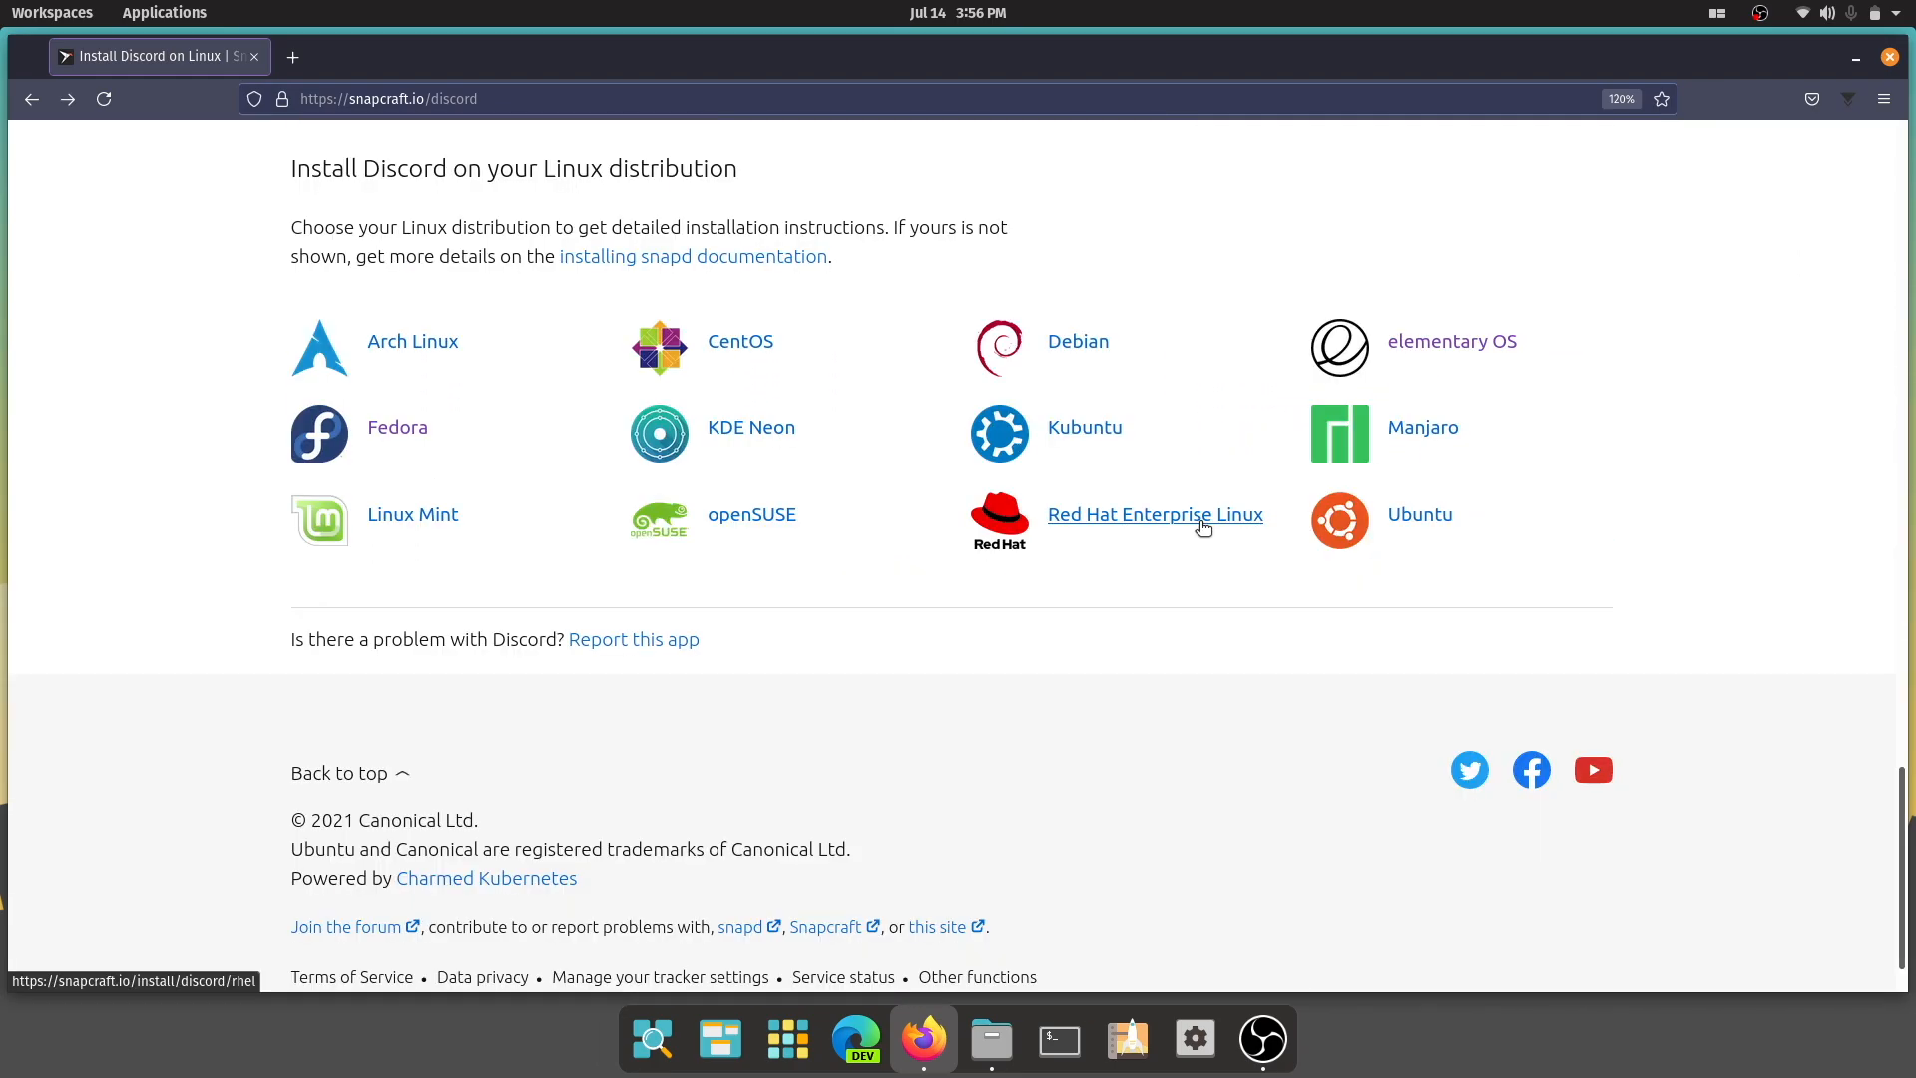
pyautogui.moveTo(1236, 525)
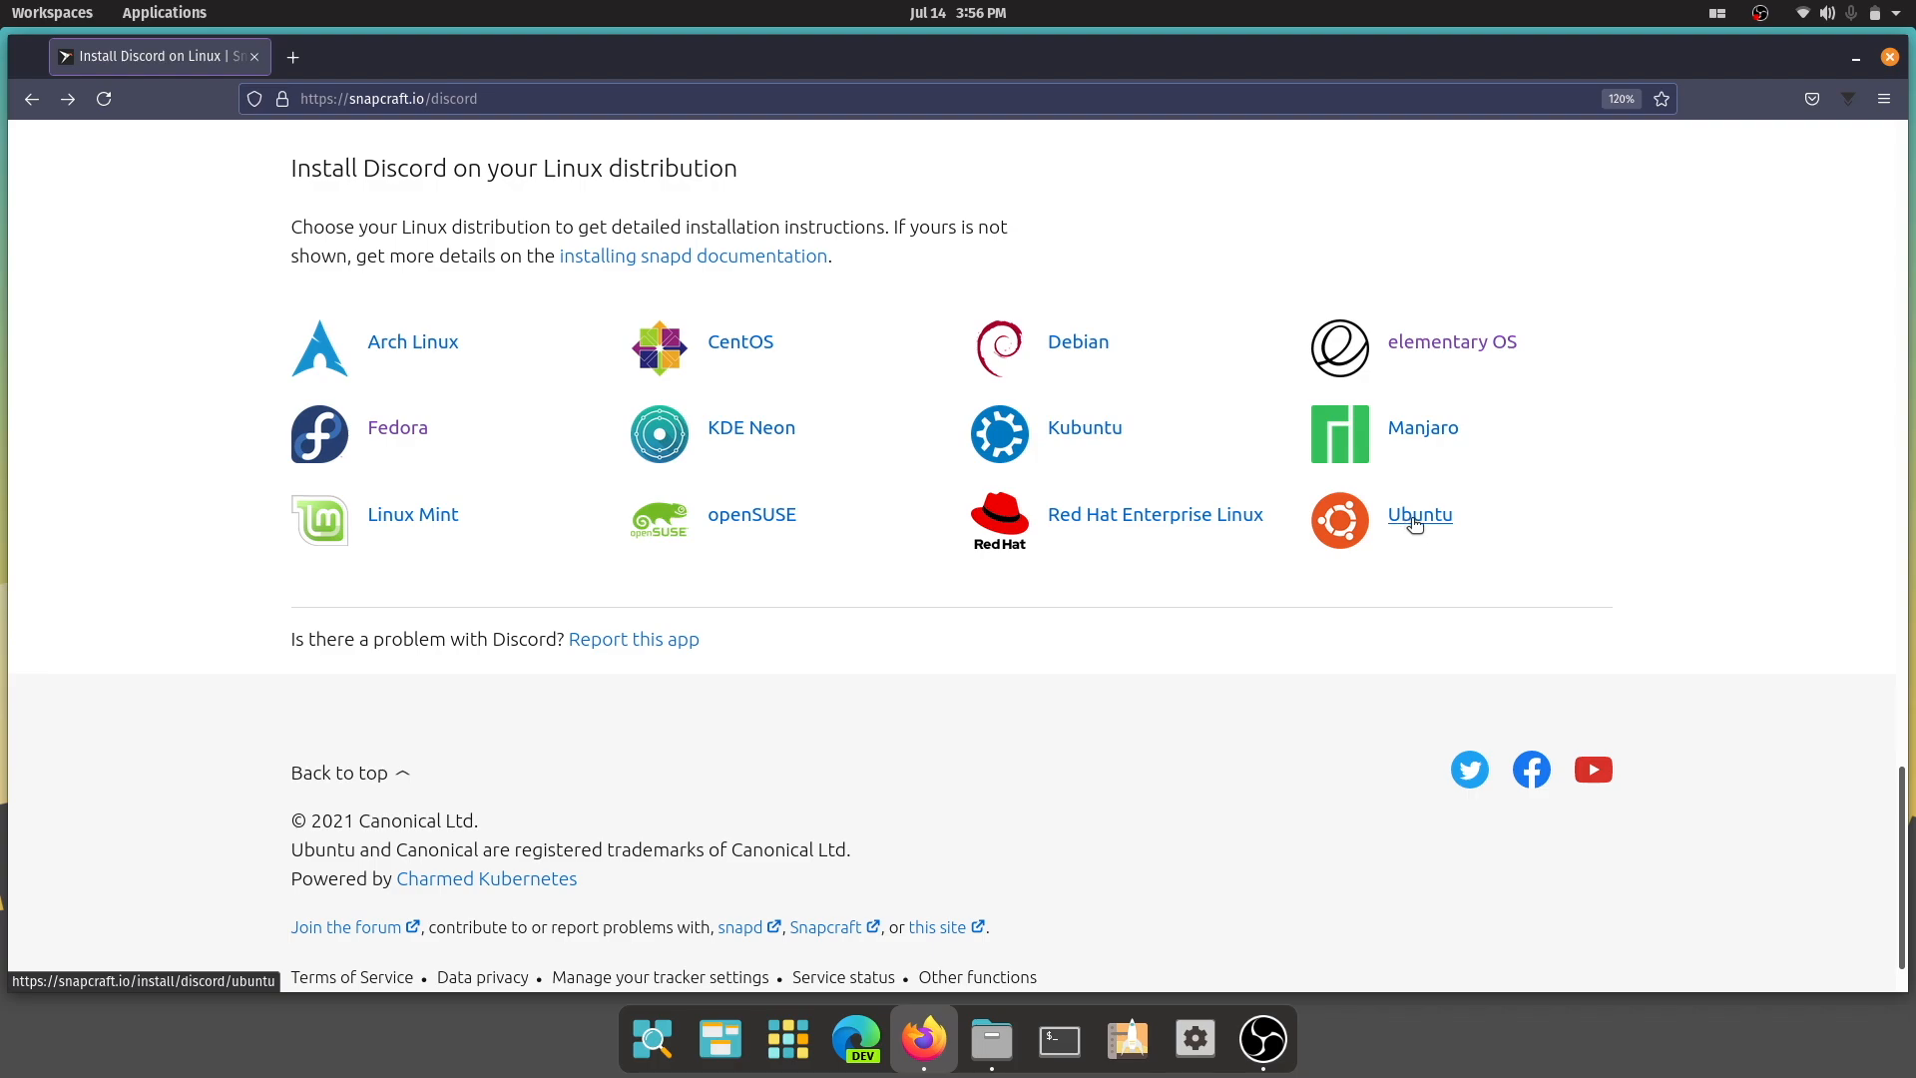
pyautogui.moveTo(1421, 427)
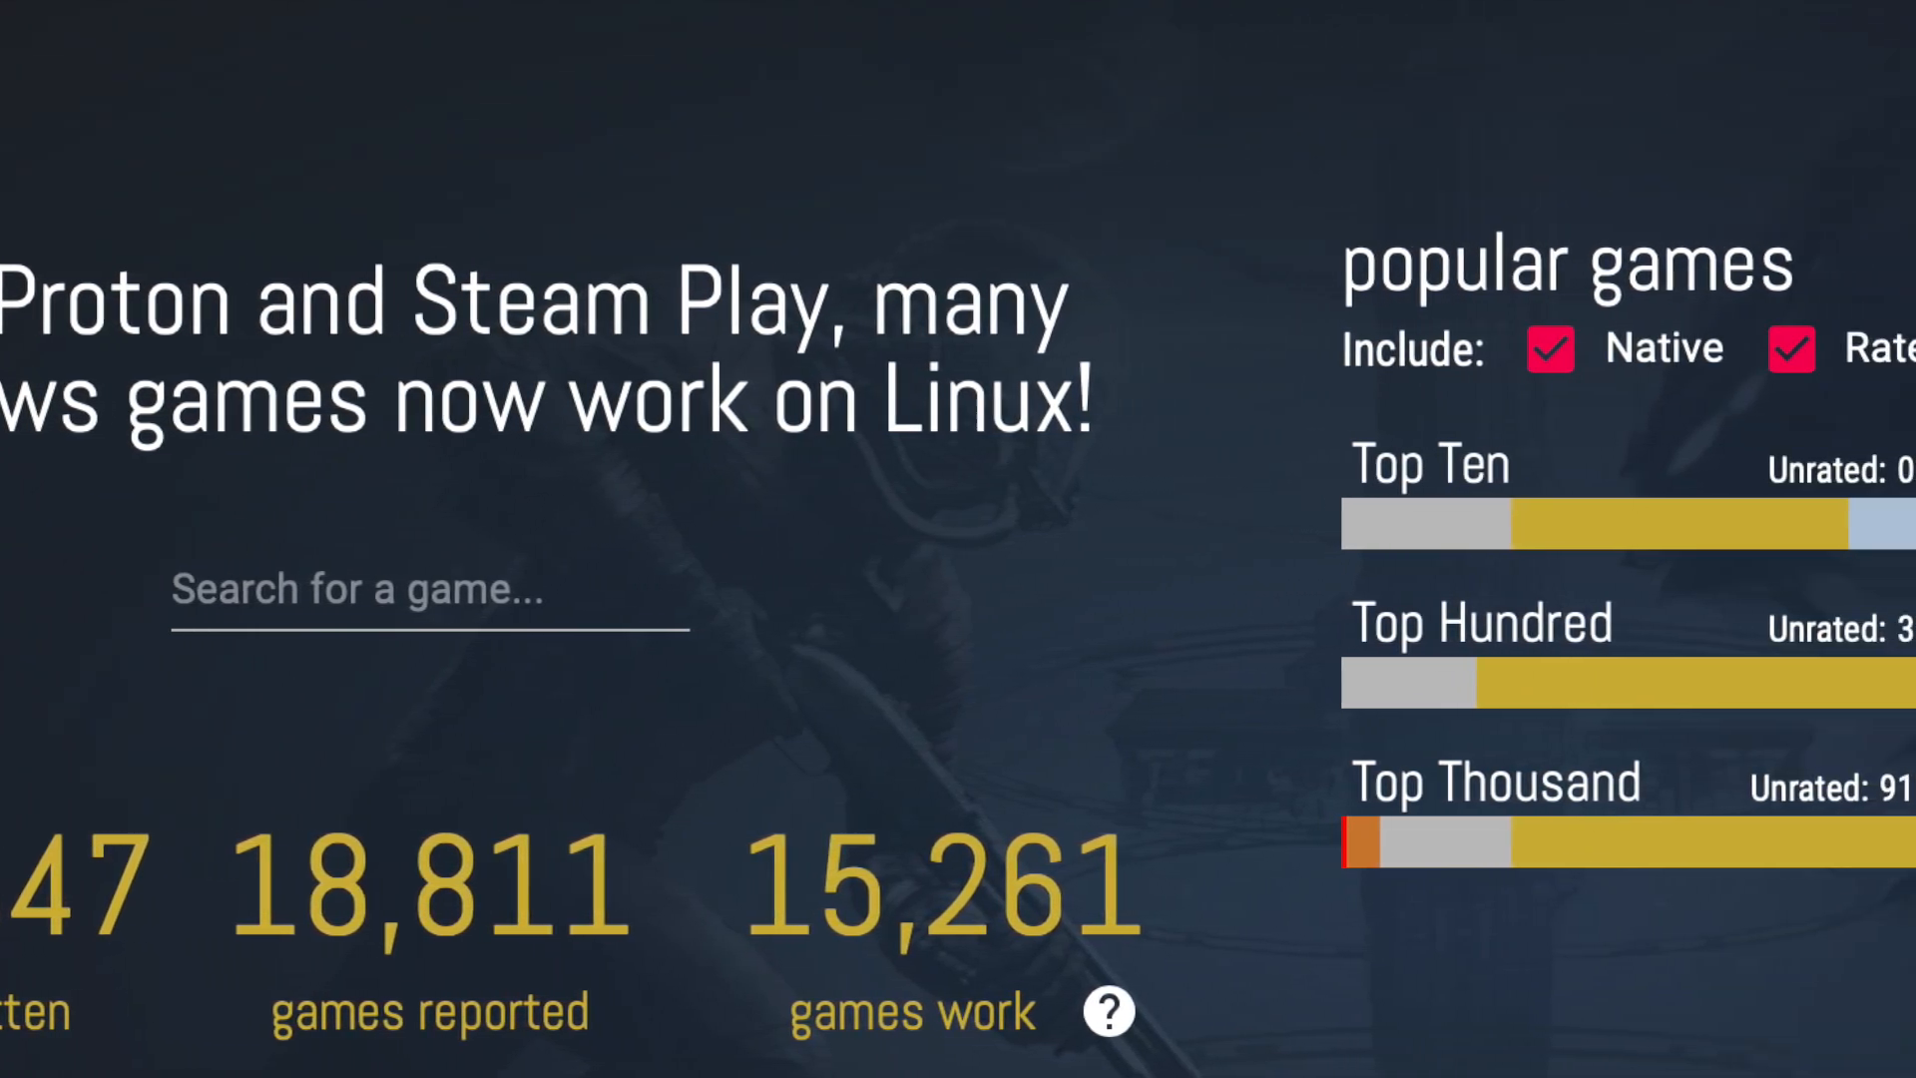
# Scroll across ProtonDB's popular-games rating bars for Top Ten, Hundred and Thousand
pyautogui.hscroll(3)
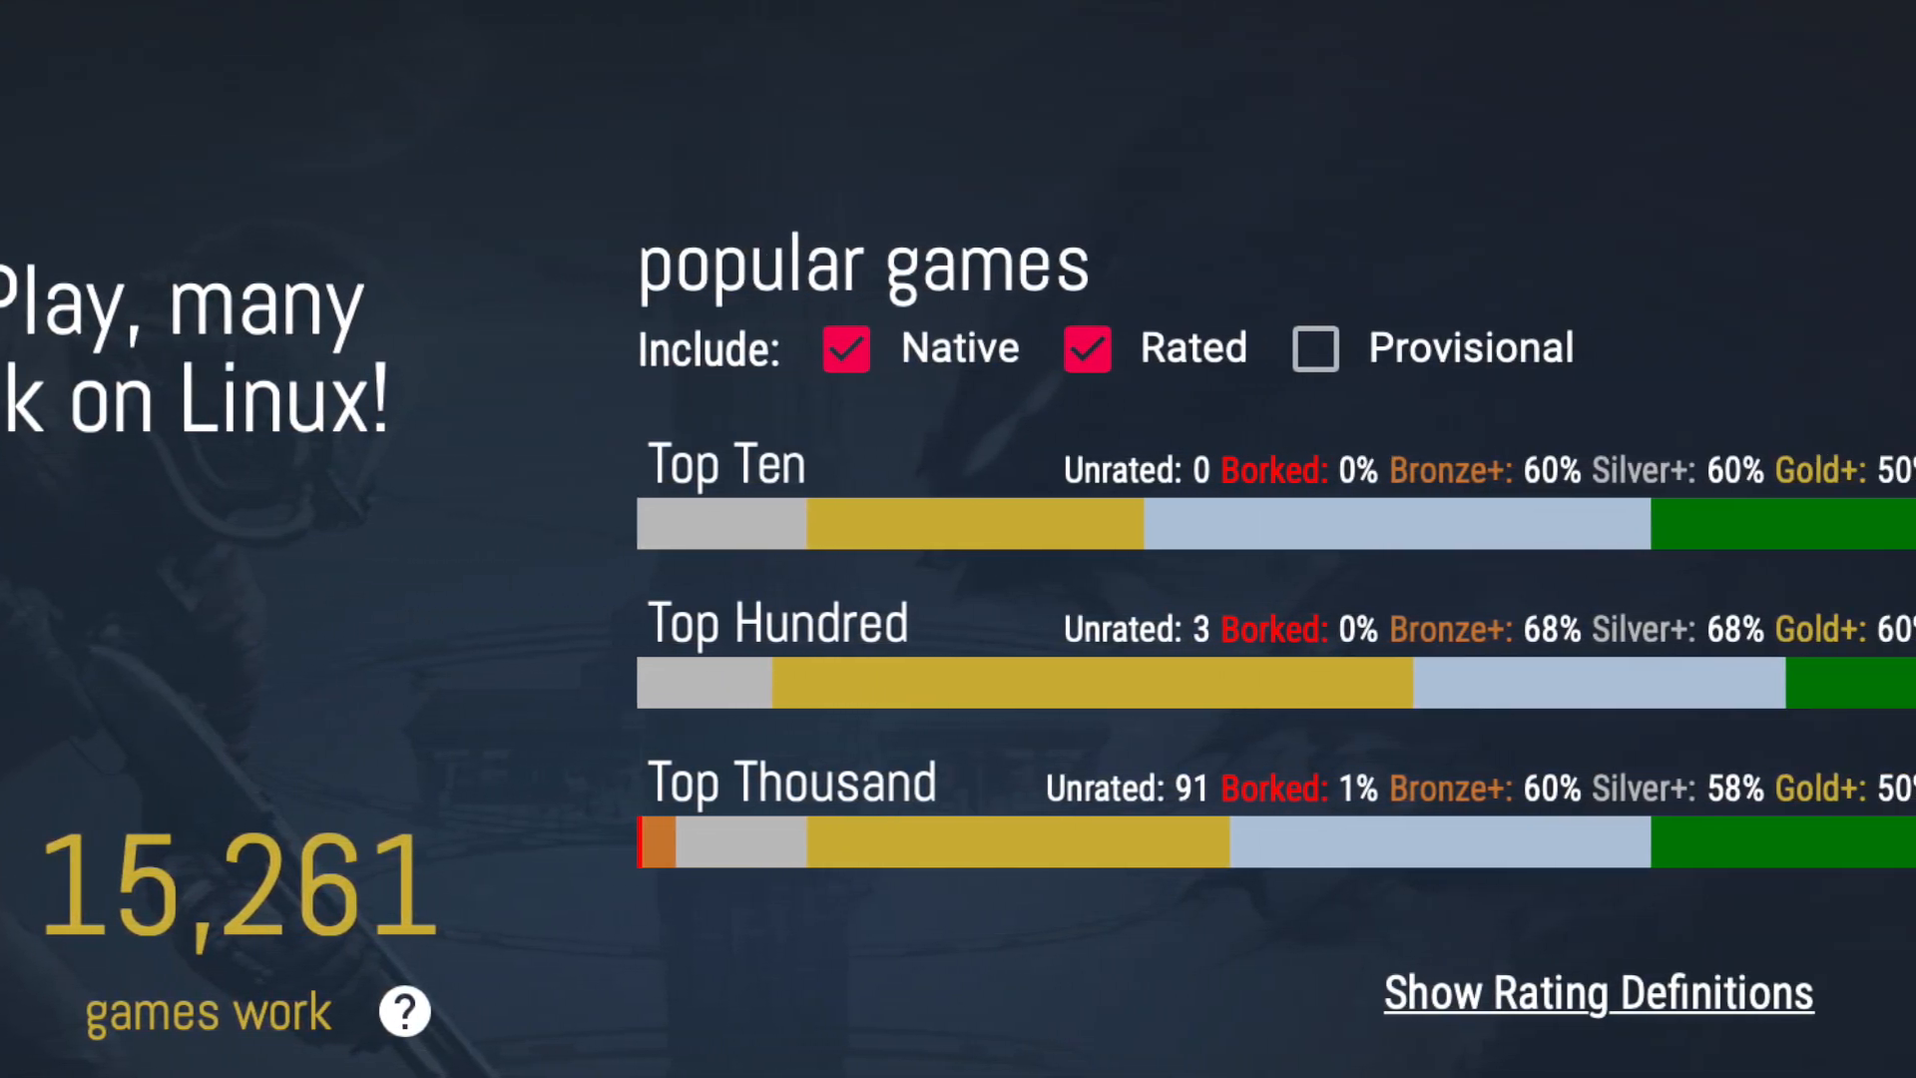